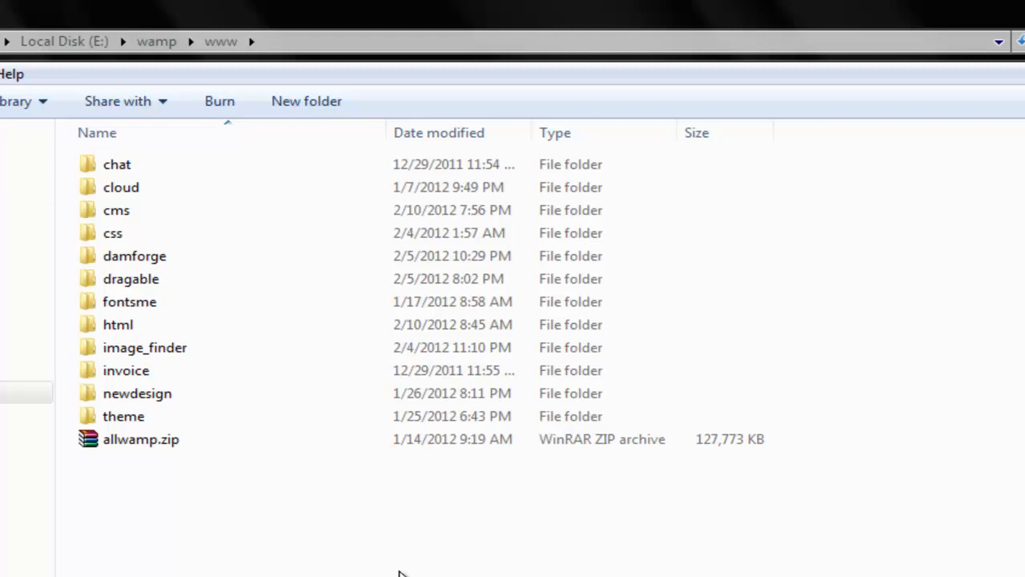
mouse_move(346, 519)
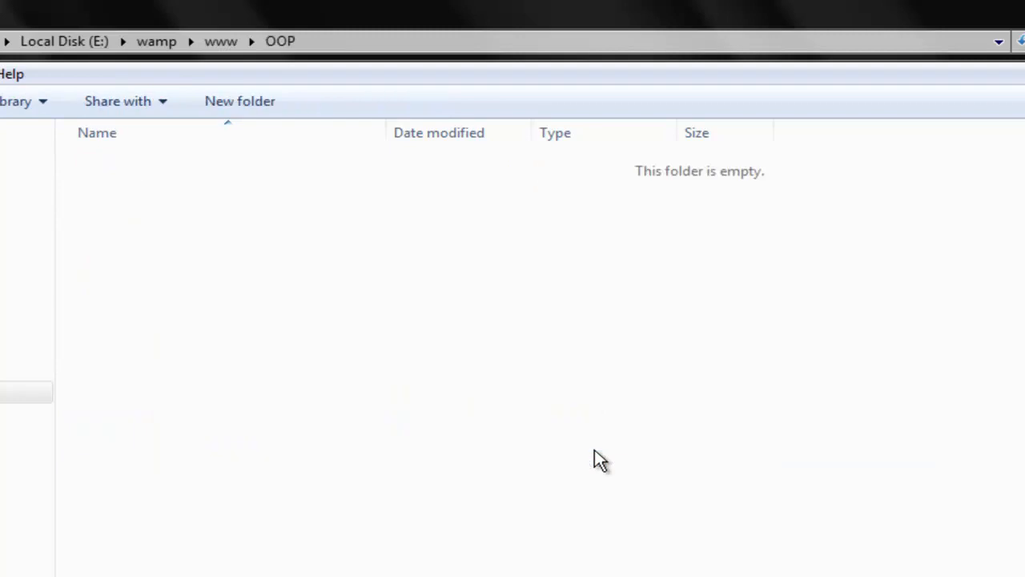
Step: Create a new empty text document in the OOP folder named functions.php
right_click(601, 458)
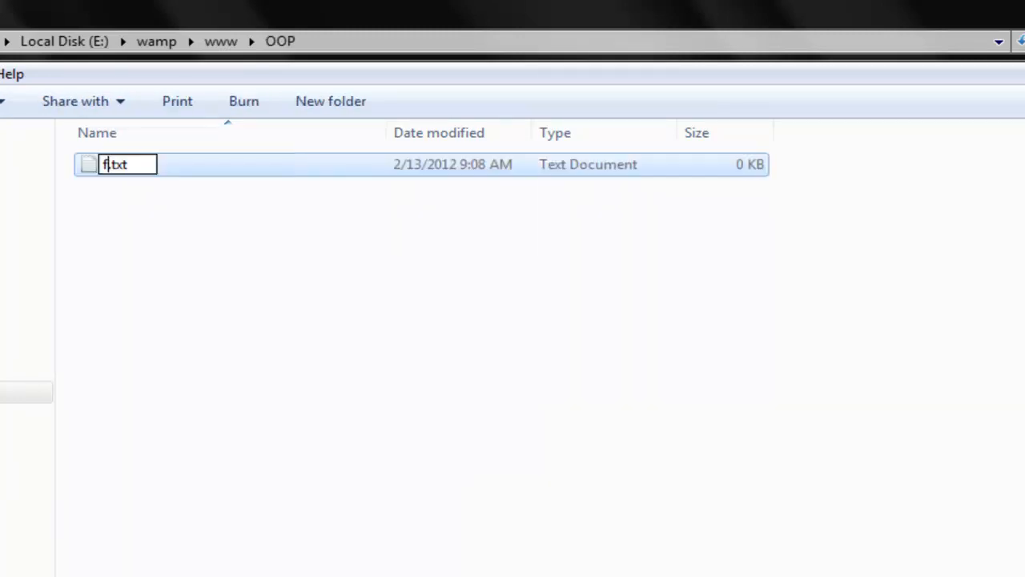
text(unct)
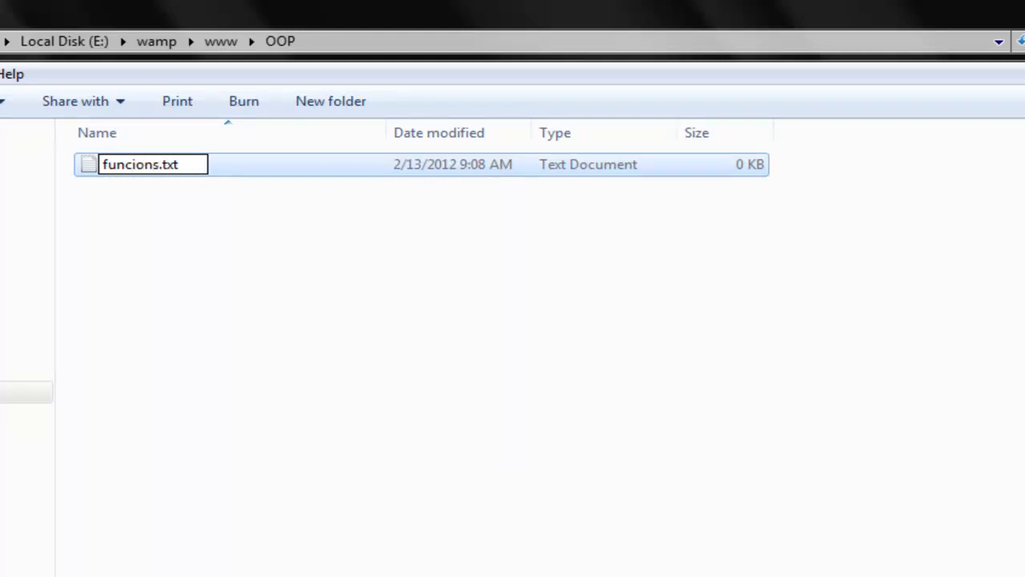
text(t)
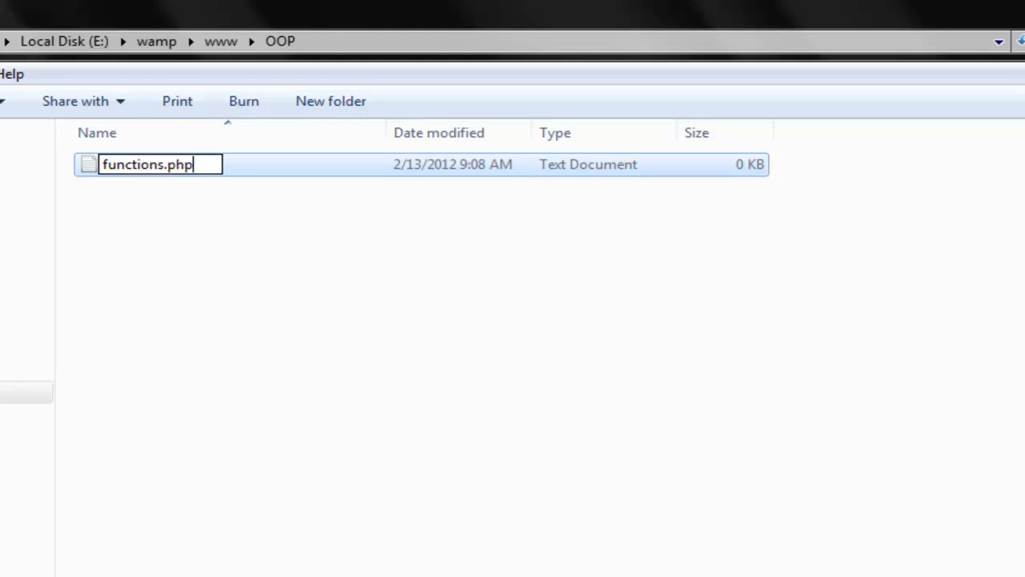
key(Return)
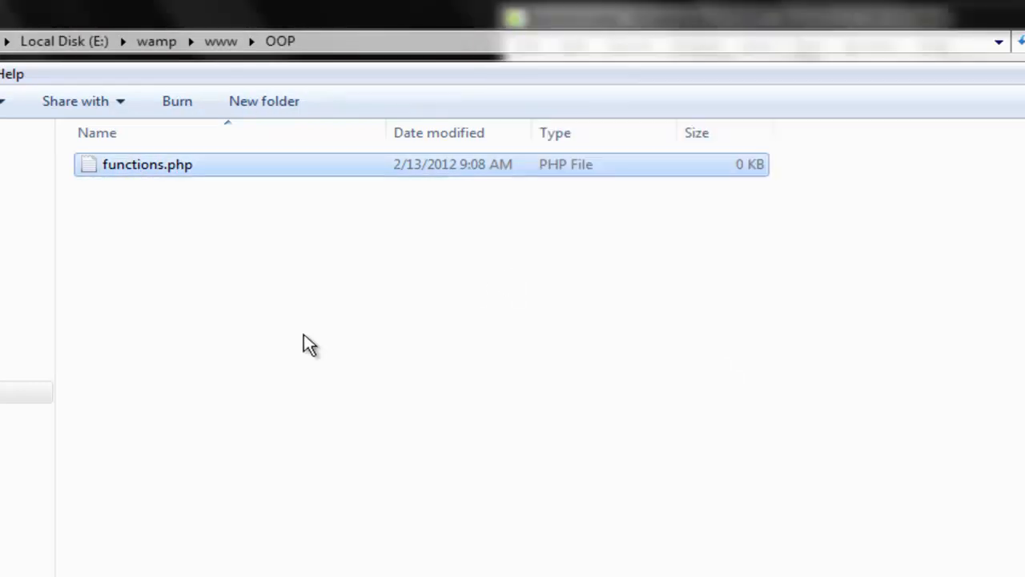
Step: Create a second empty document named index.php and open both PHP files for editing
right_click(311, 343)
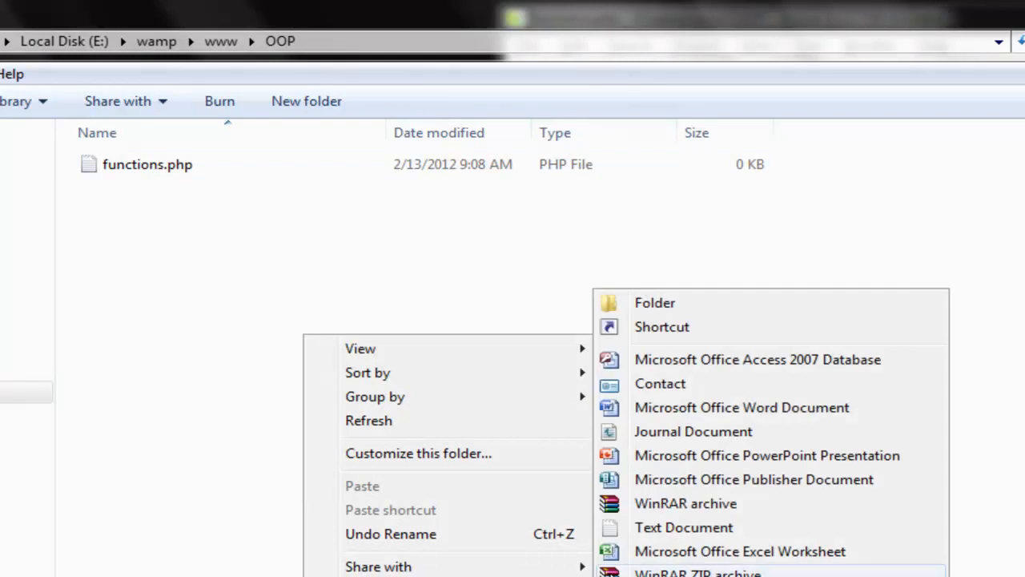
click(682, 527)
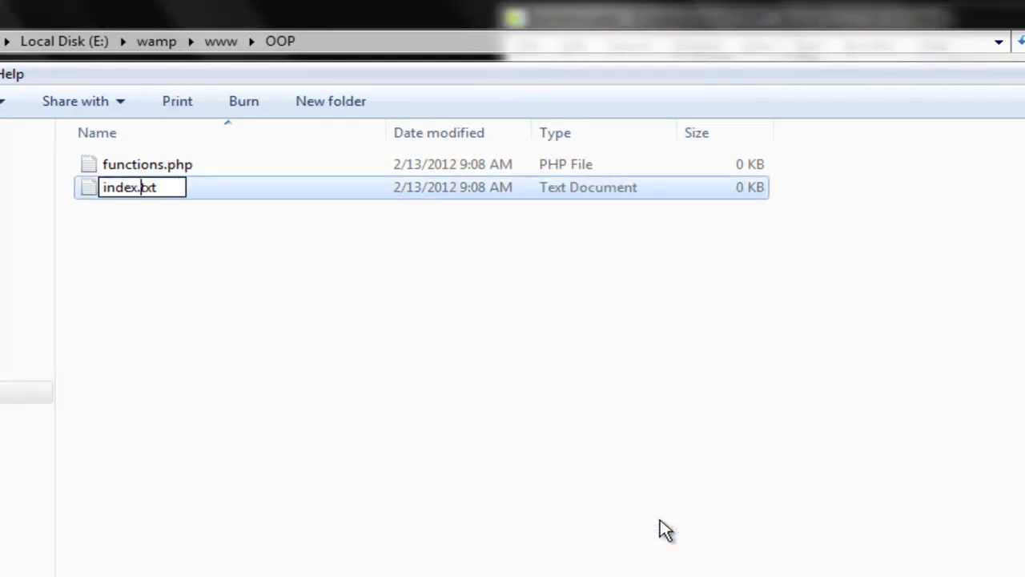
key(Return)
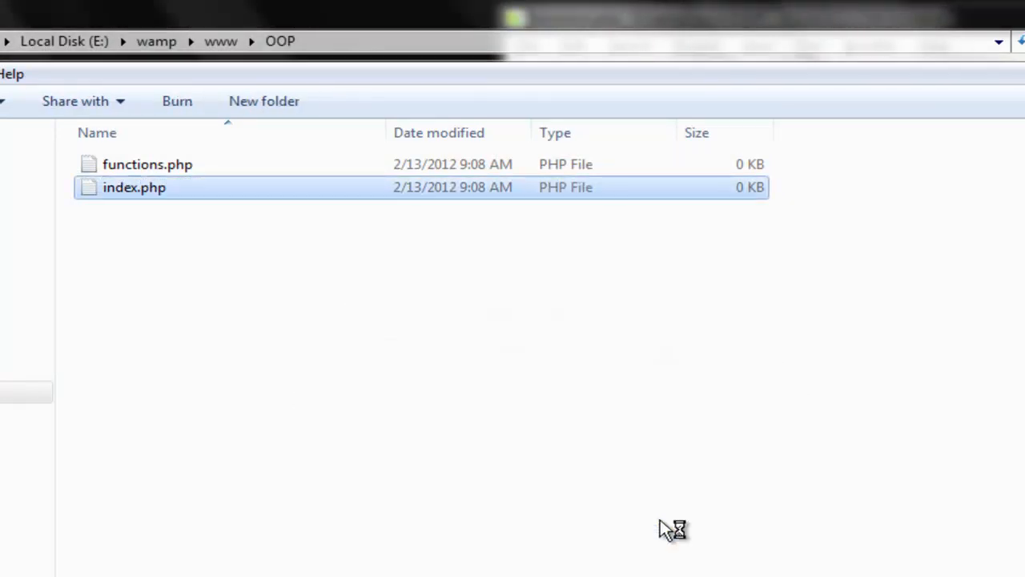
double_click(135, 186)
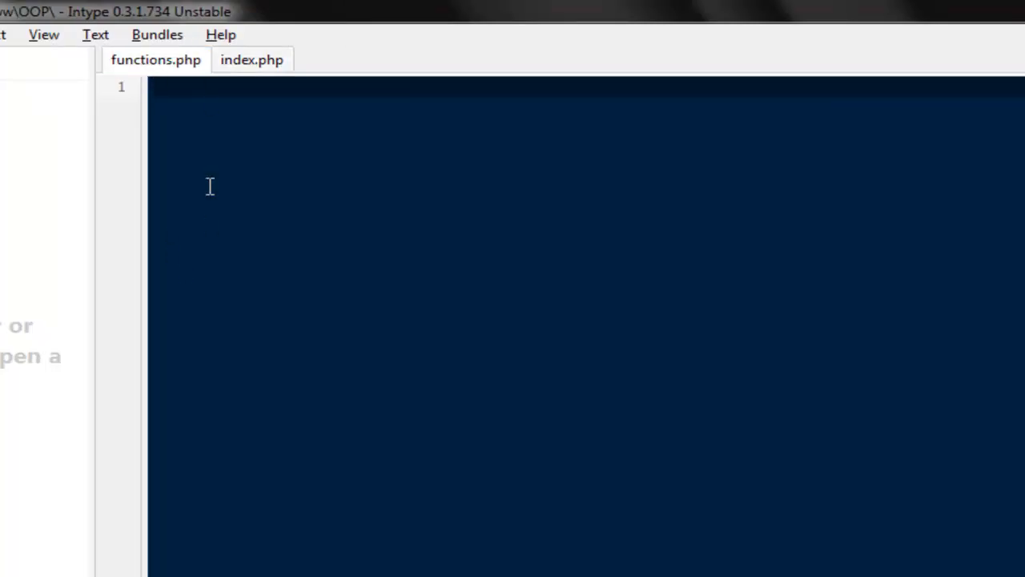
mouse_move(173, 143)
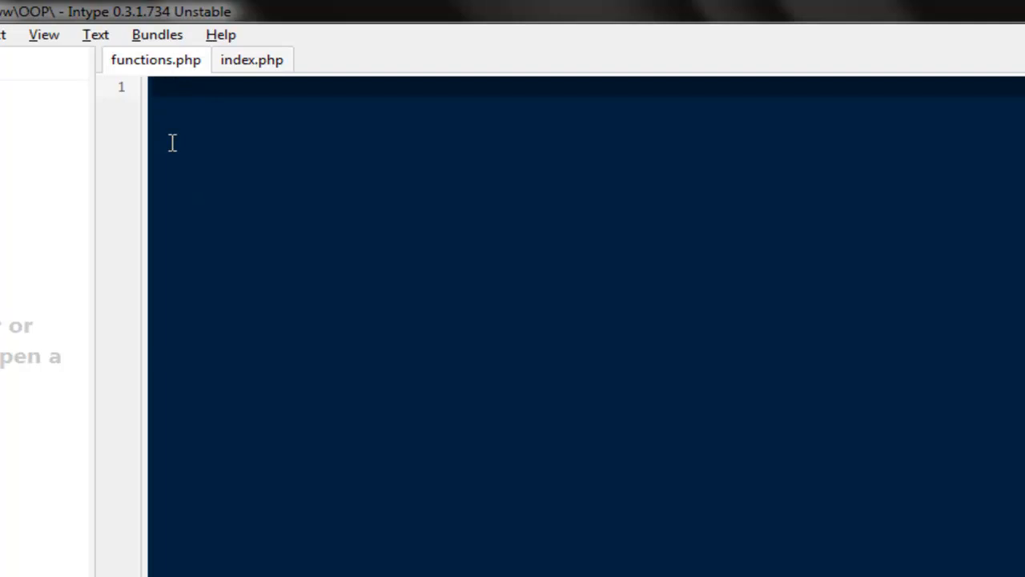
Step: In functions.php, add the <?php ?> block and begin the function keyword
click(252, 59)
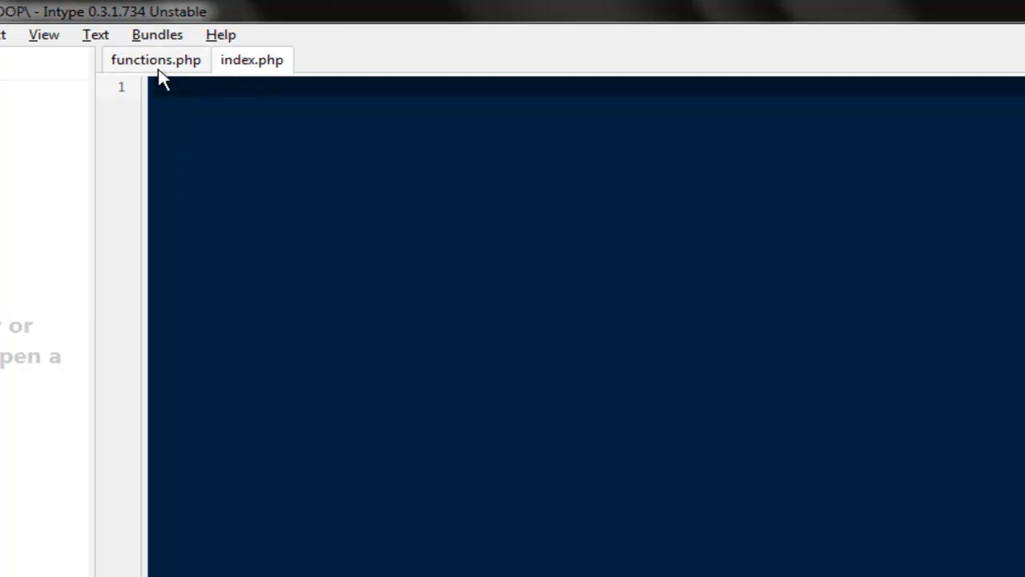
text(php)
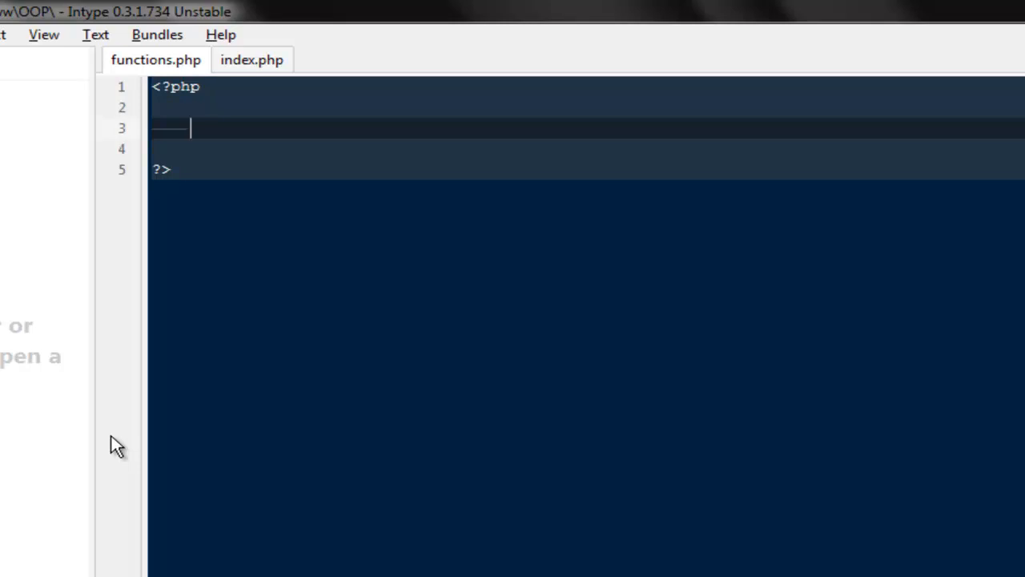
text(f)
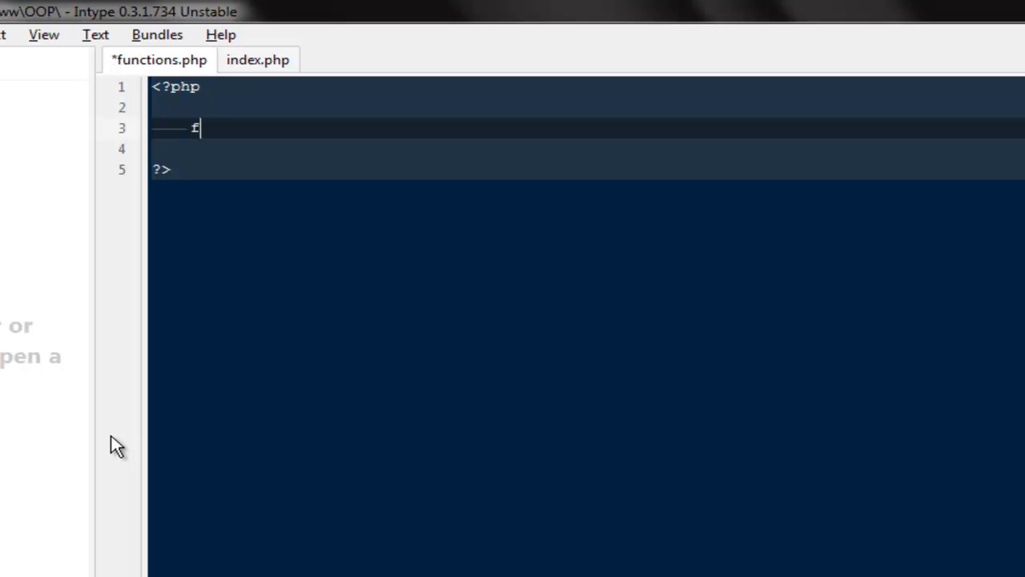
text(unct)
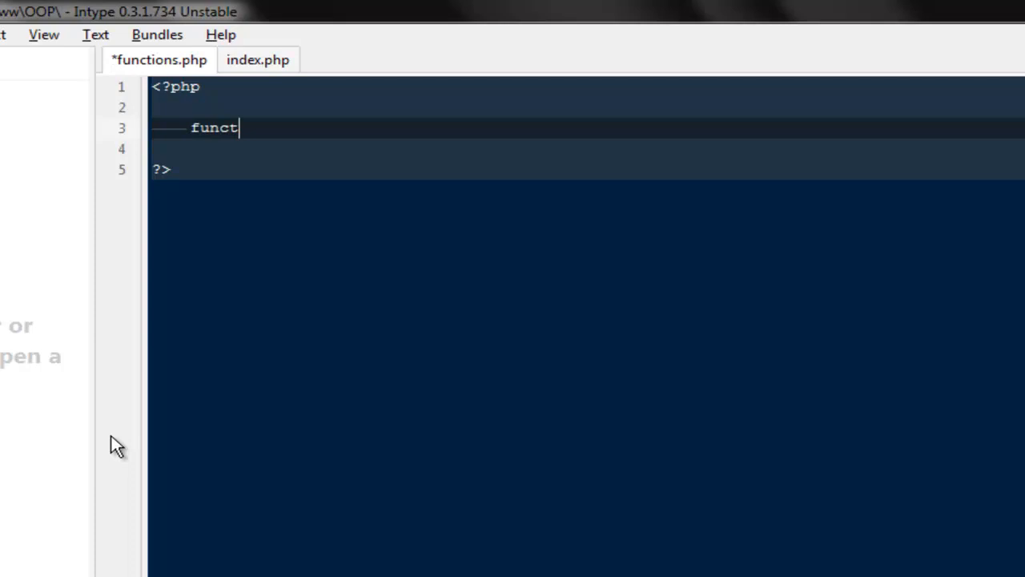
text(ion)
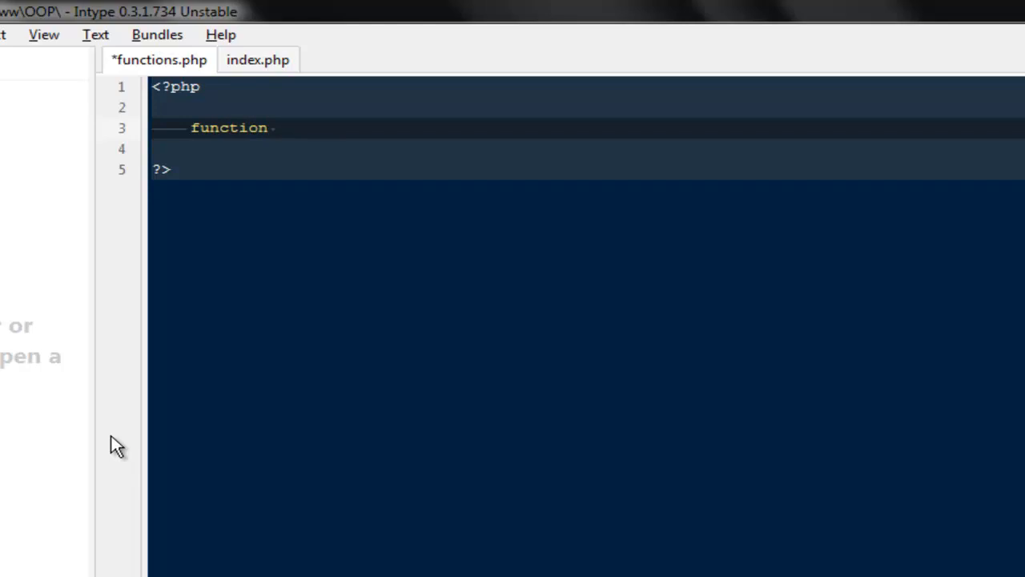
Step: Name the function Sum() and open its body with a brace
text(Sum)
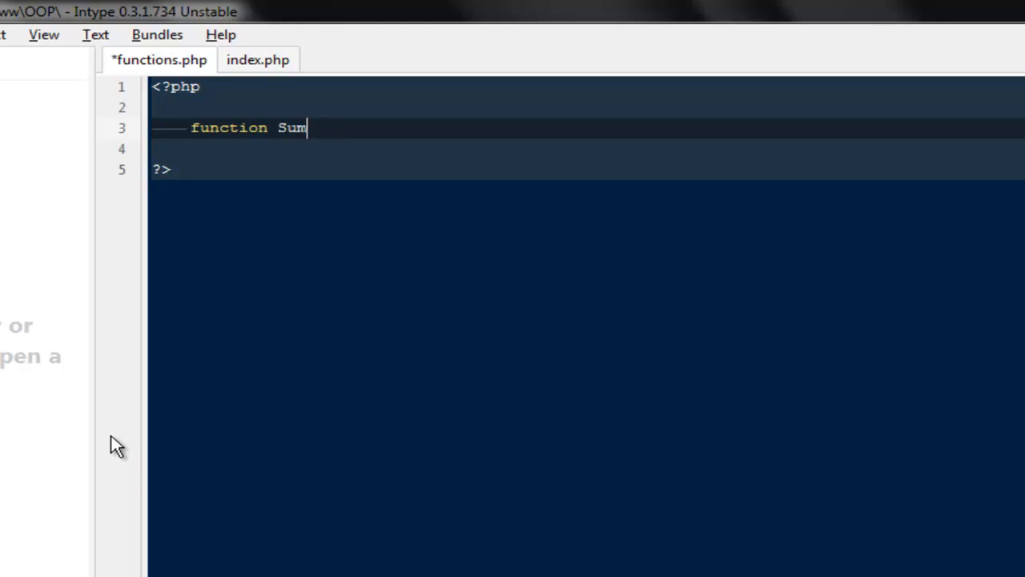
text(())
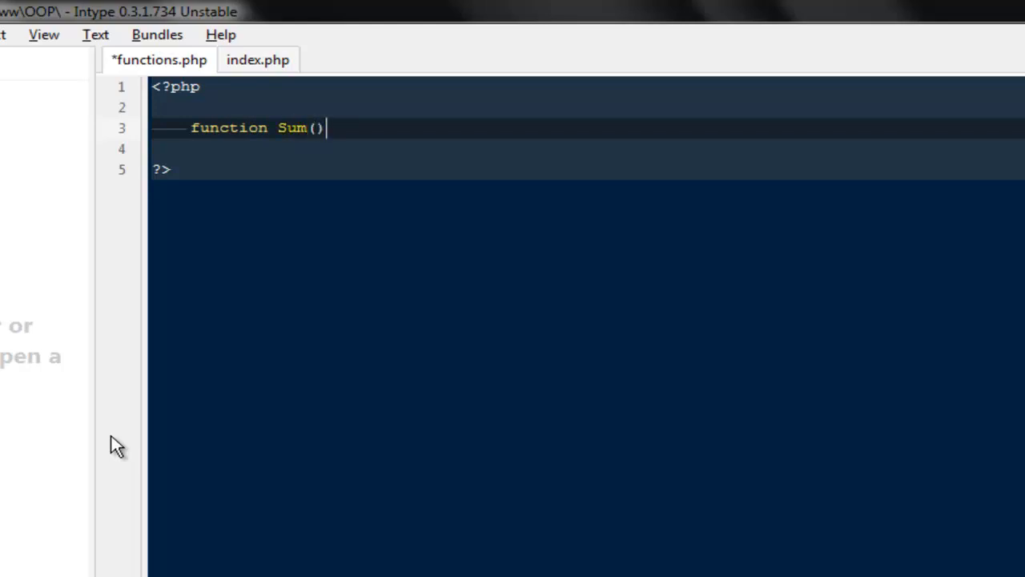
double_click(317, 128)
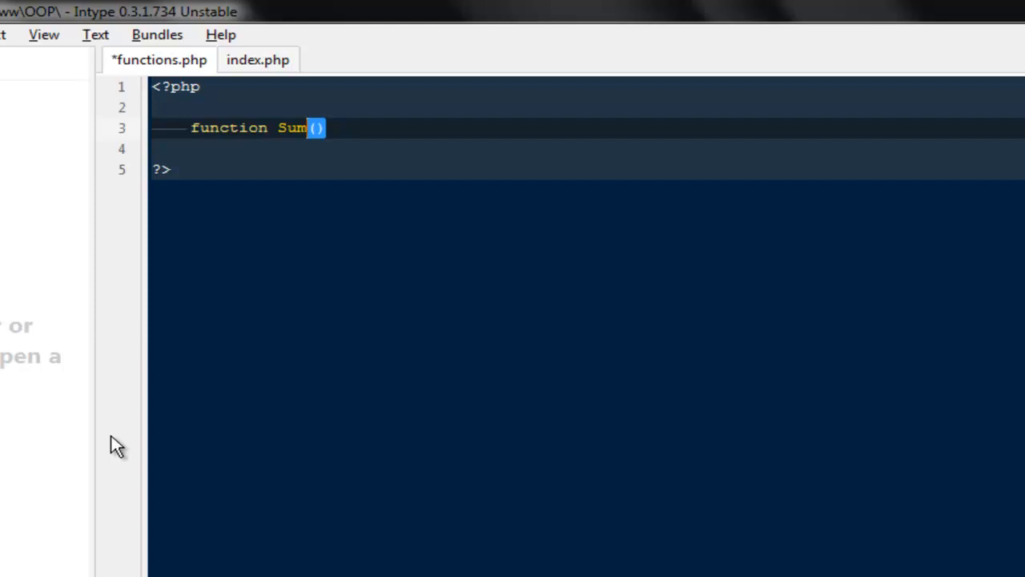
text({)
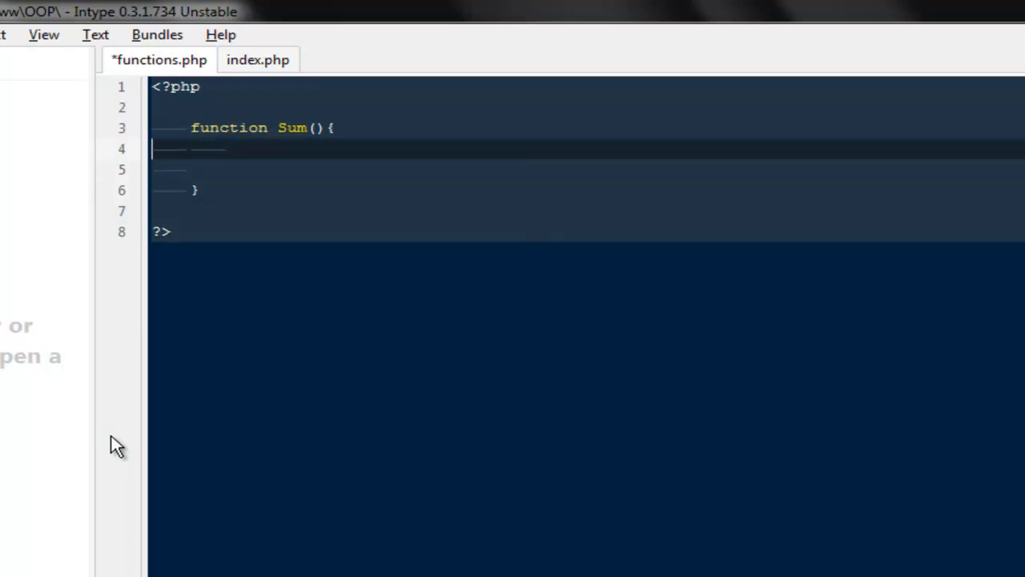
Step: Inside Sum(), assign $a = 1 and $b = 2 and echo $a + $b
click(328, 128)
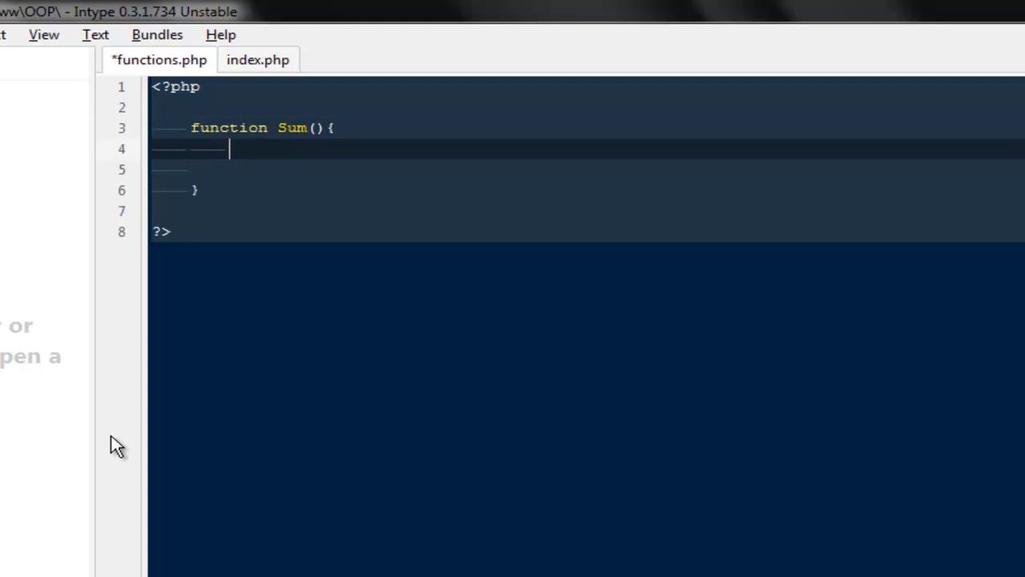
text($a = 1;)
text($b)
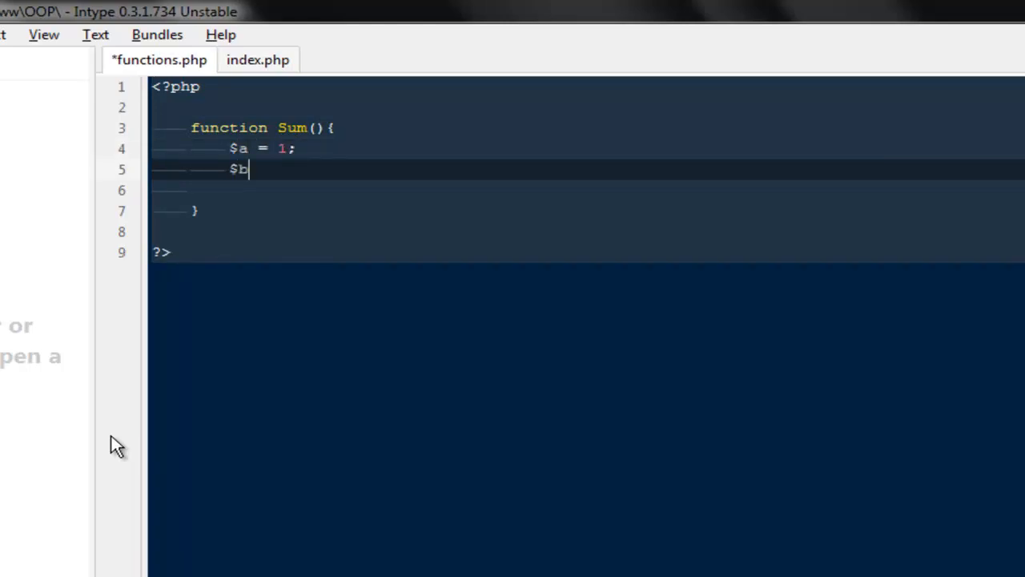
text(= 2;)
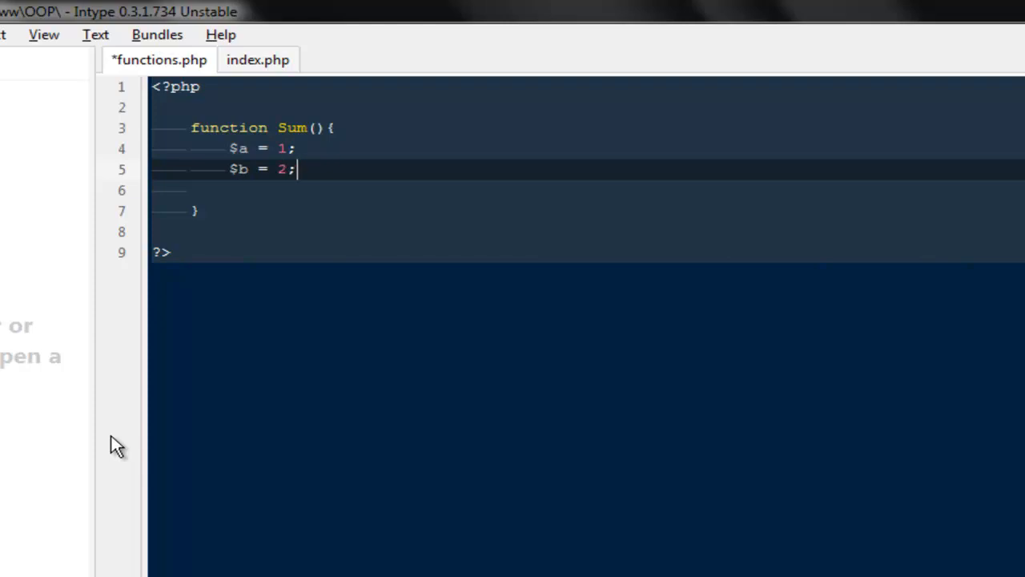
text(ec)
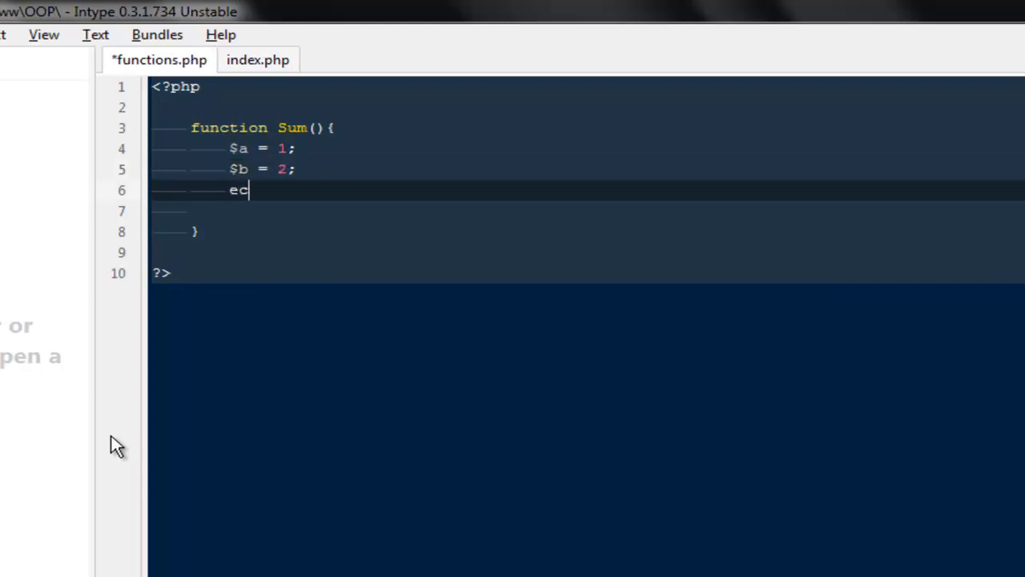
text(ho $)
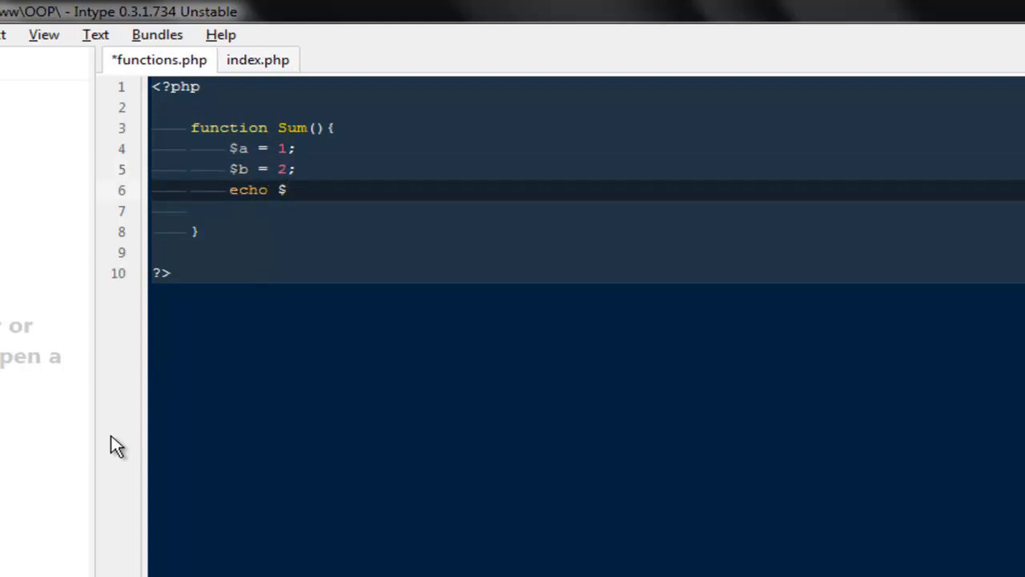
text(a +)
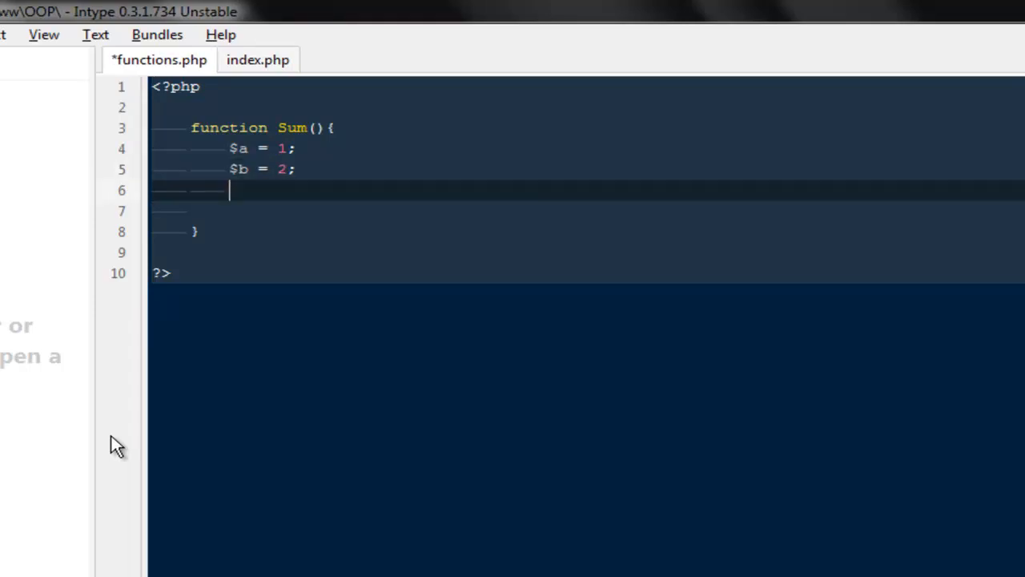
text(echo $a + $b;)
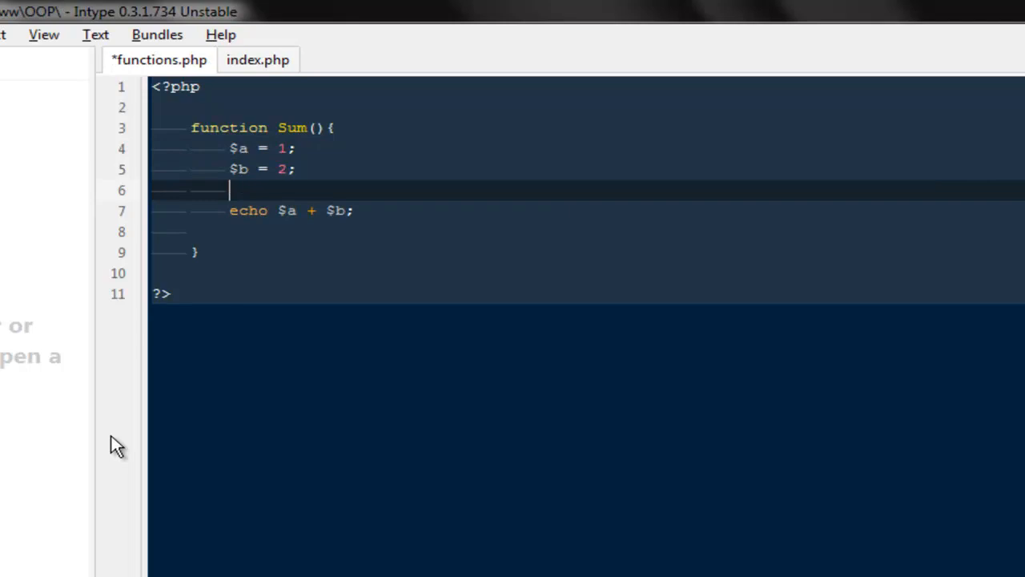
Step: Store the sum in $c = $a + $b and echo $c
text($c = $a + $b;)
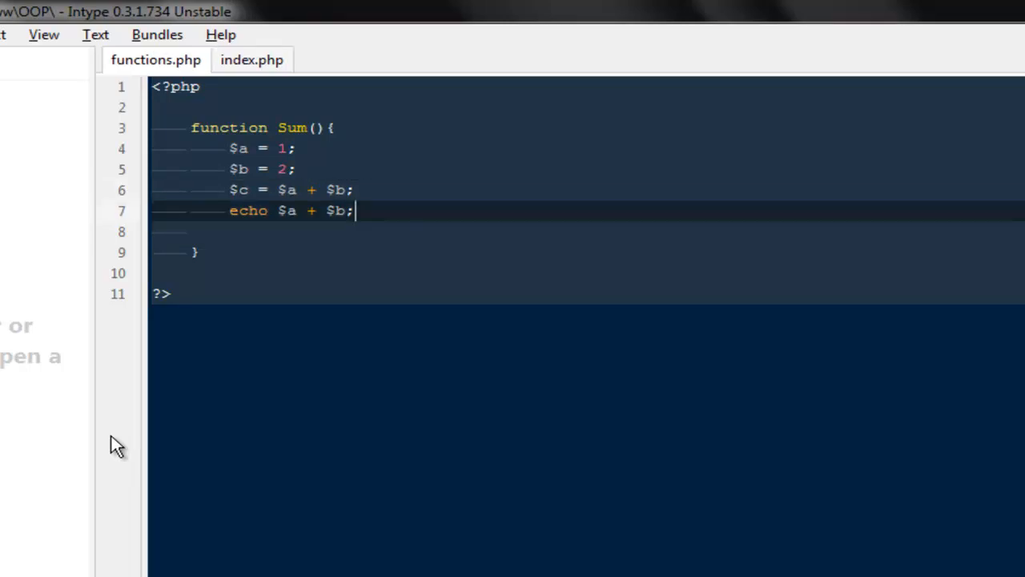
text($c)
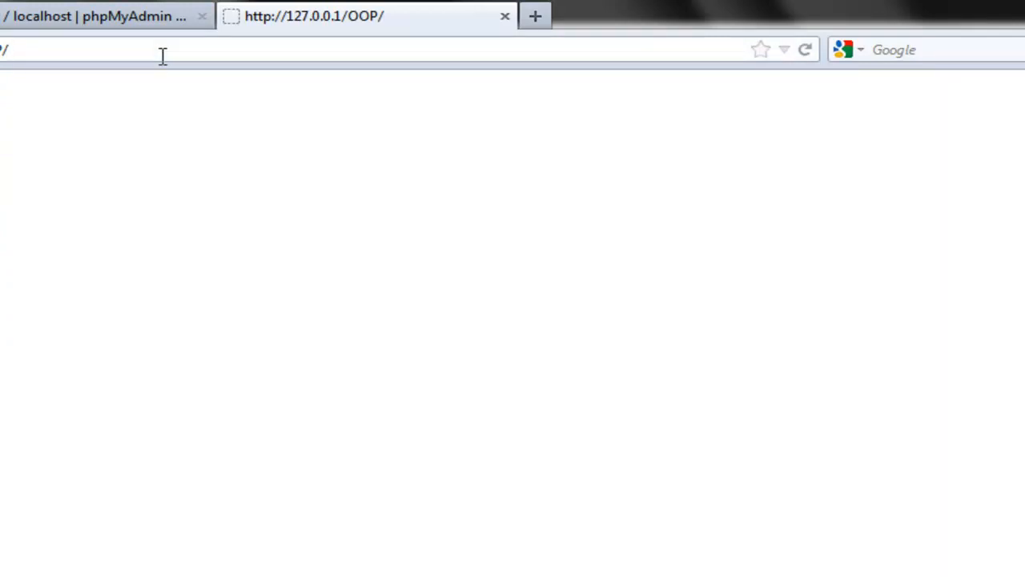
text(functions.php)
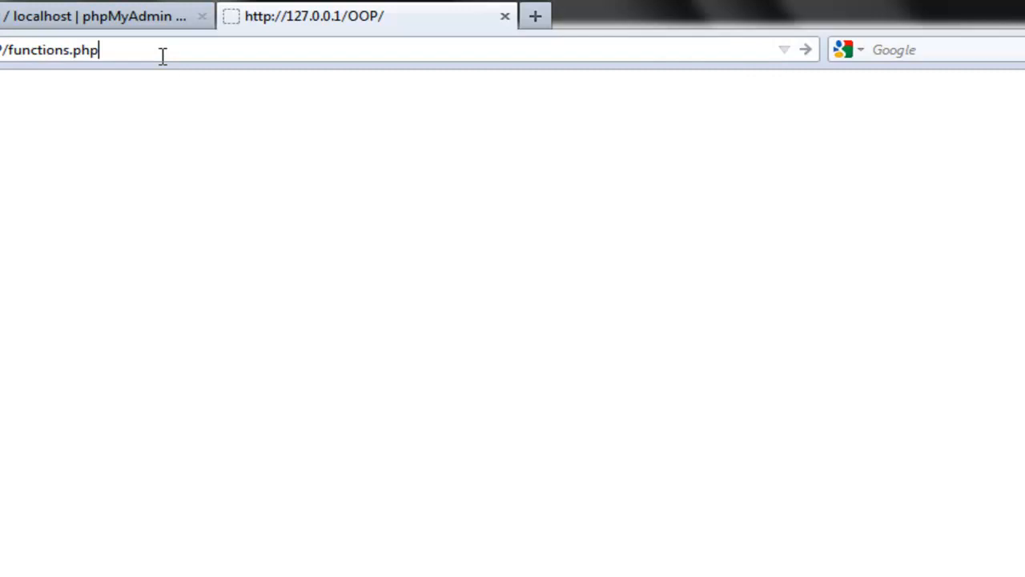
key(Return)
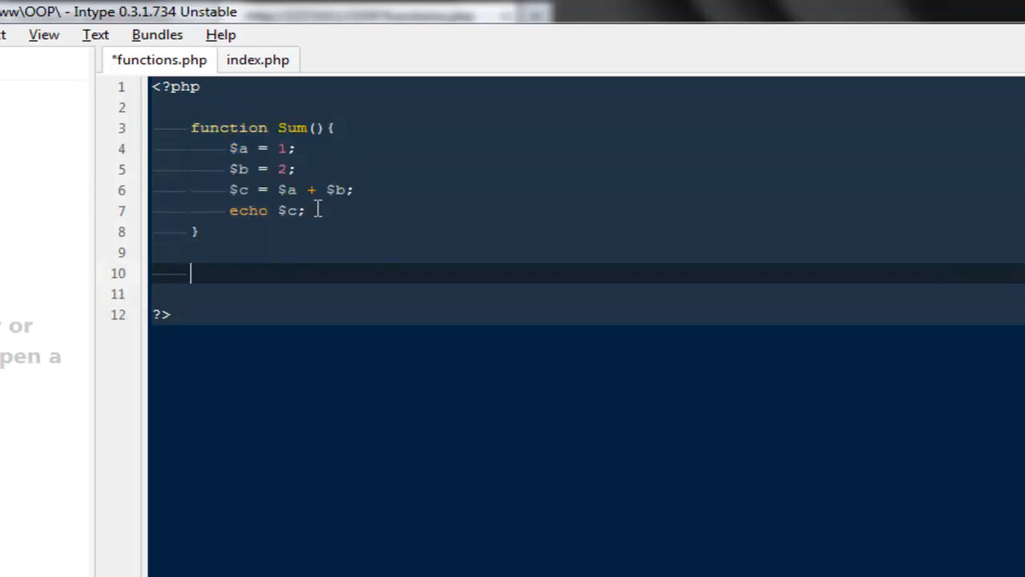
Step: Add echo SUM(); below the function and save functions.php
text(echo SUM();)
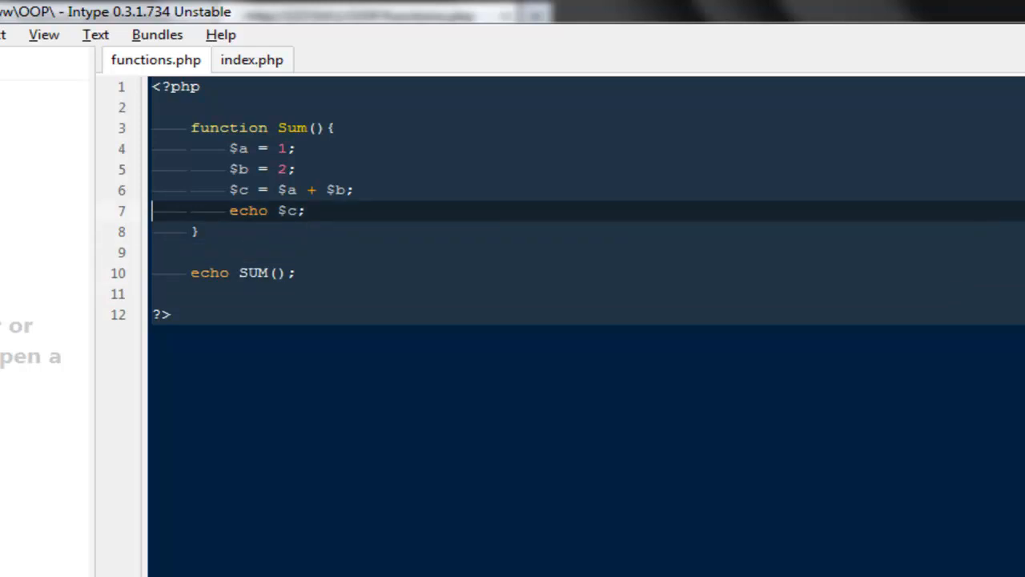
Step: Replace echo $c; on line 7 with return $c; inside Sum()
triple_click(266, 209)
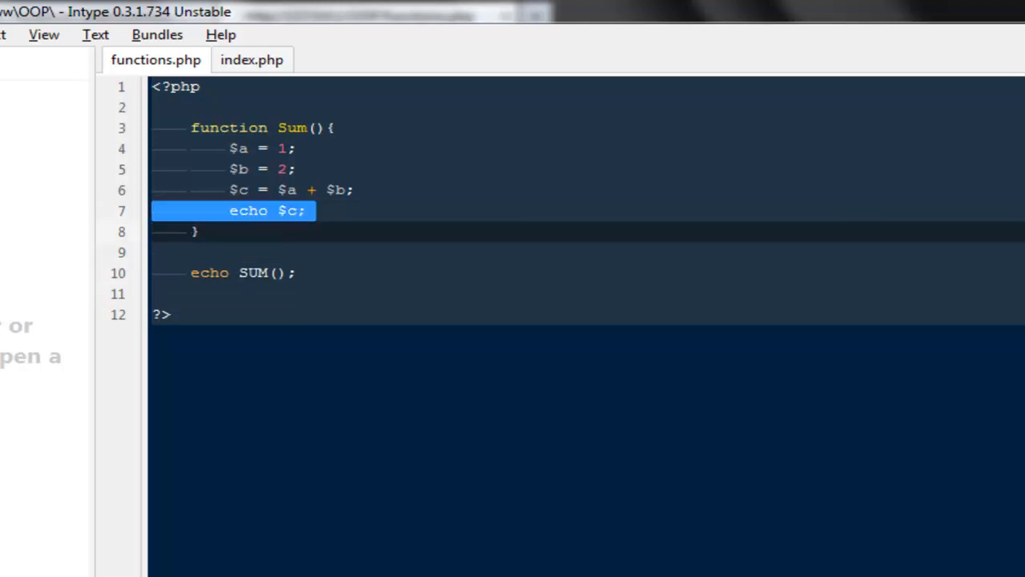
click(304, 210)
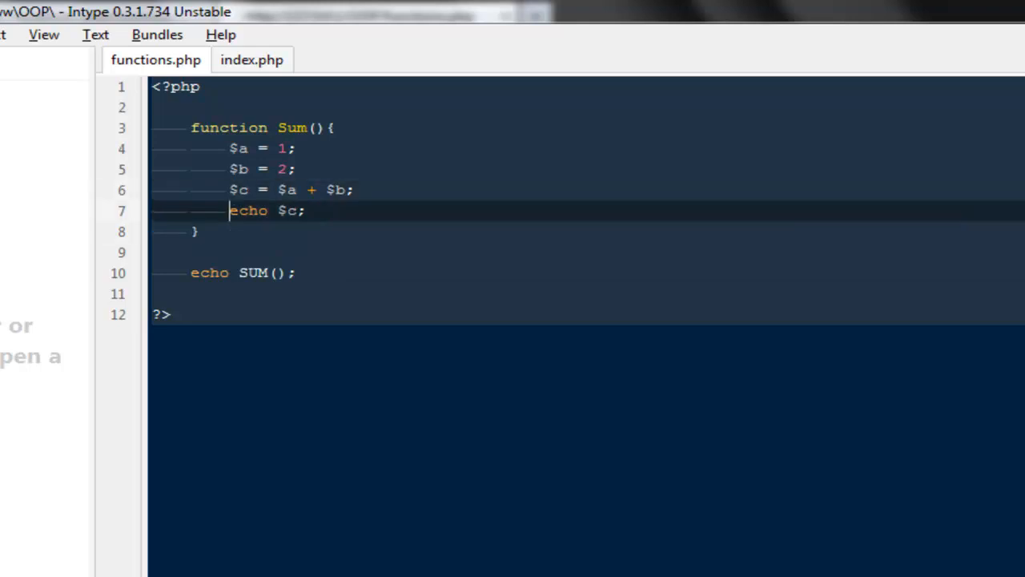
double_click(248, 209)
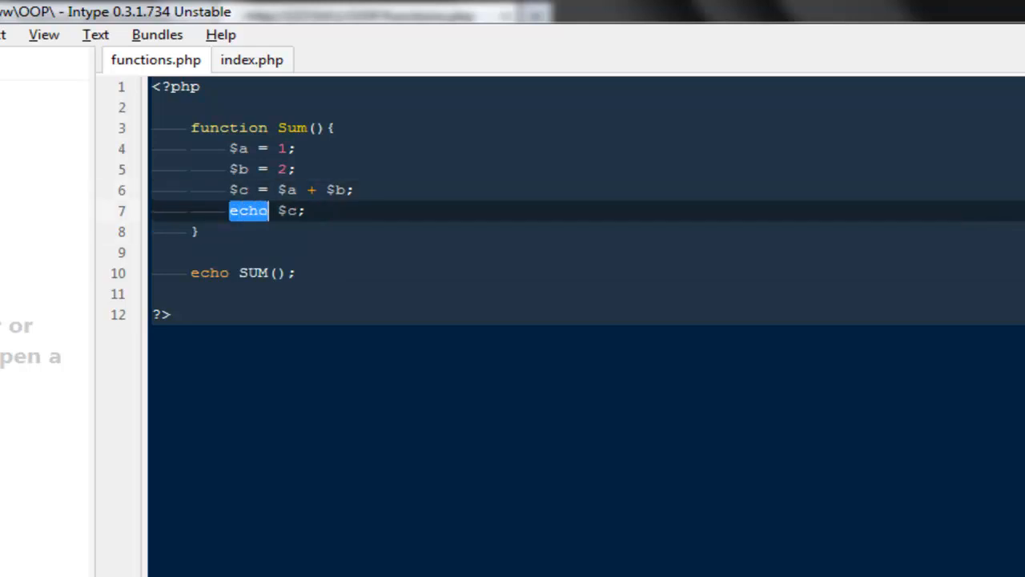
text(return)
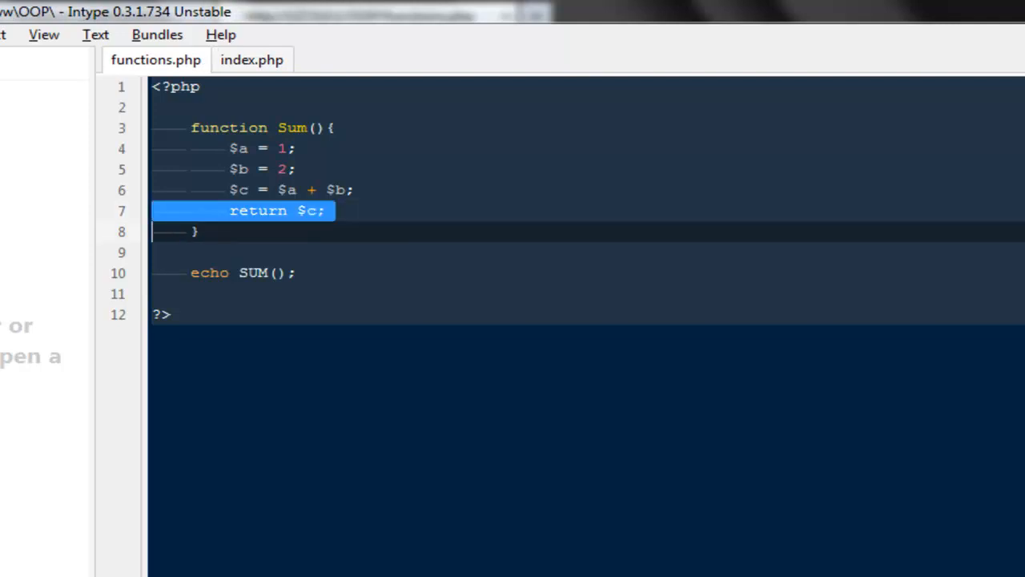
click(240, 189)
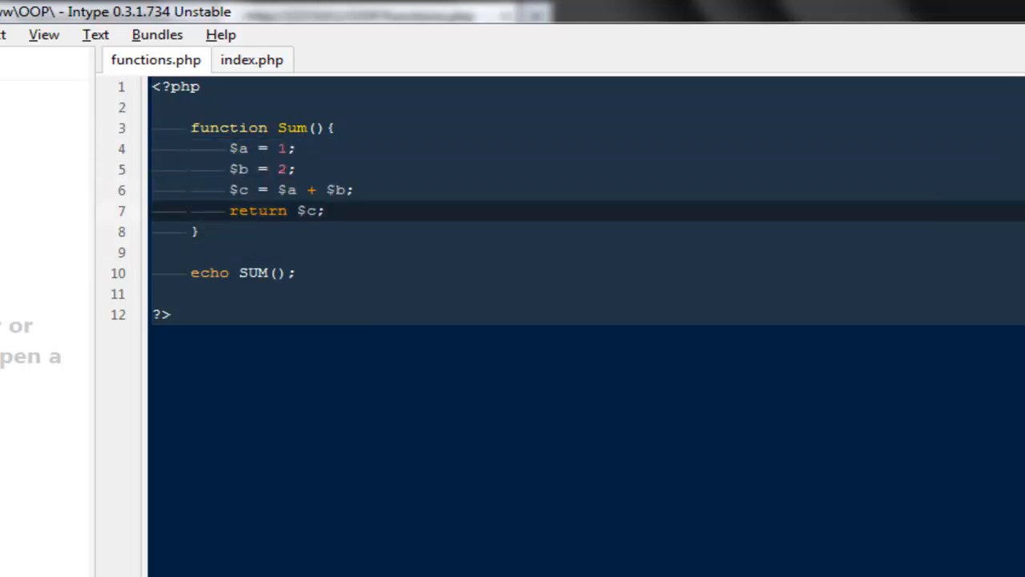
click(230, 210)
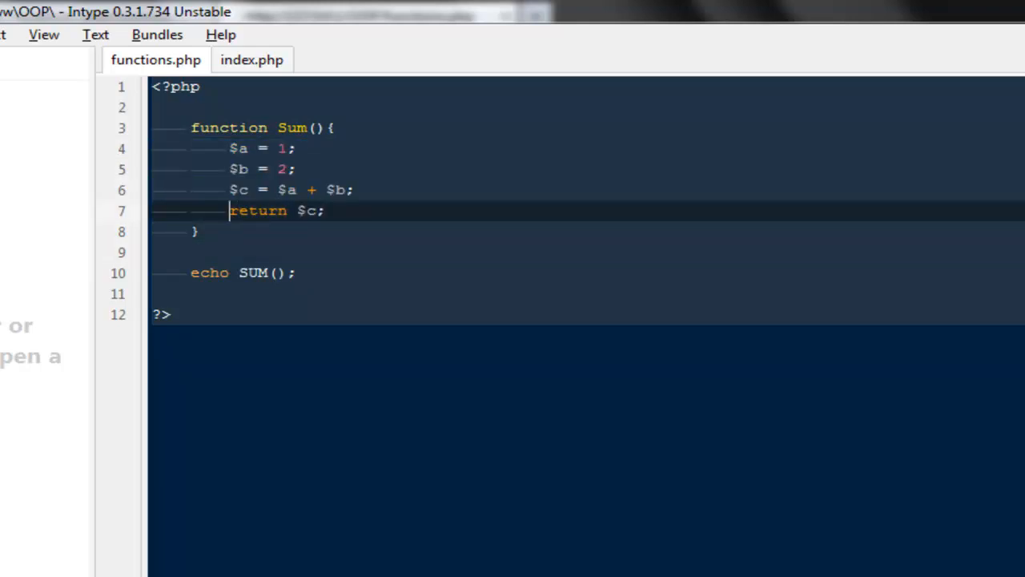
double_click(258, 210)
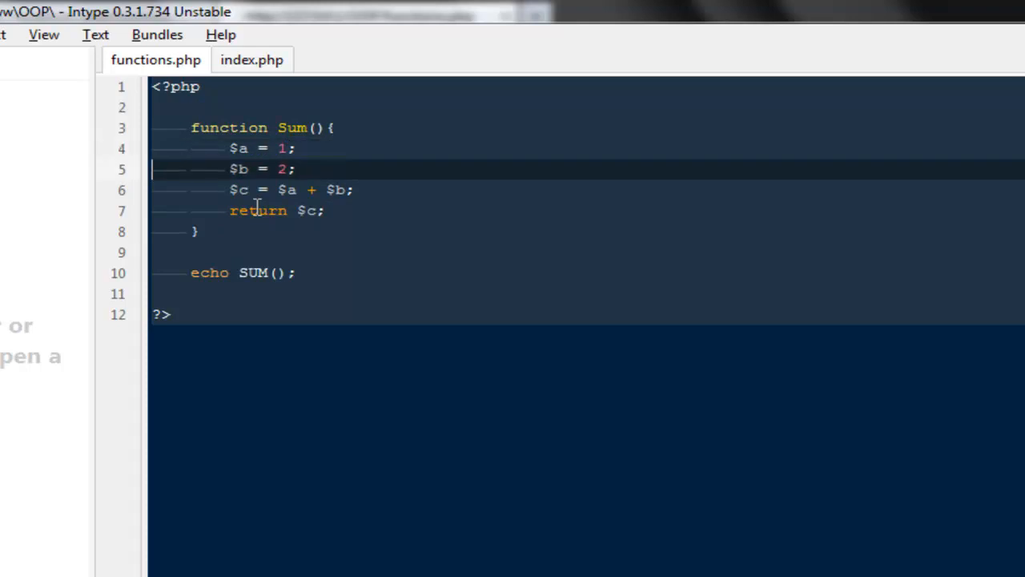
Step: Give Sum the parameters $var1,$var2 inside its parentheses
text($)
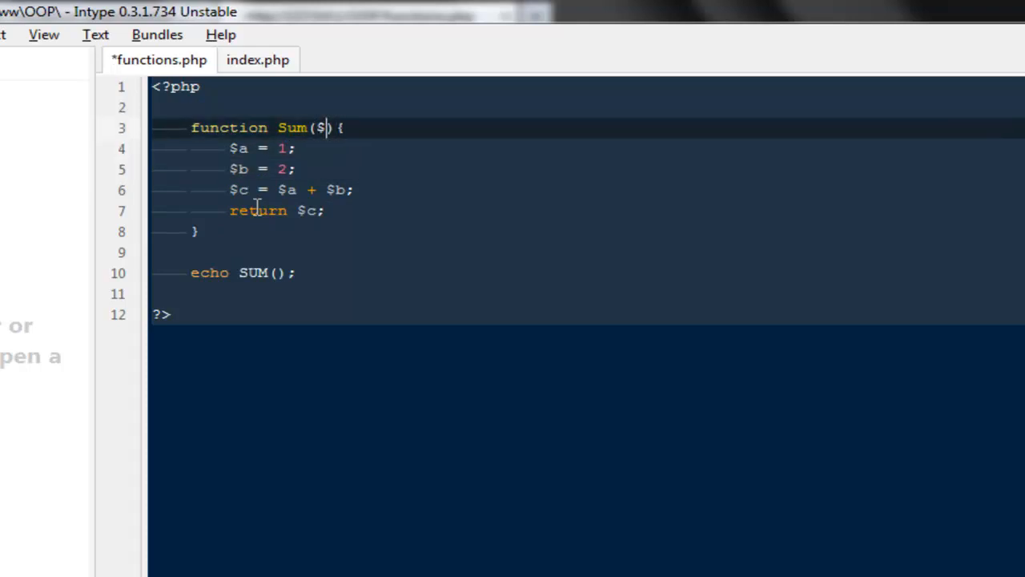
key(Backspace)
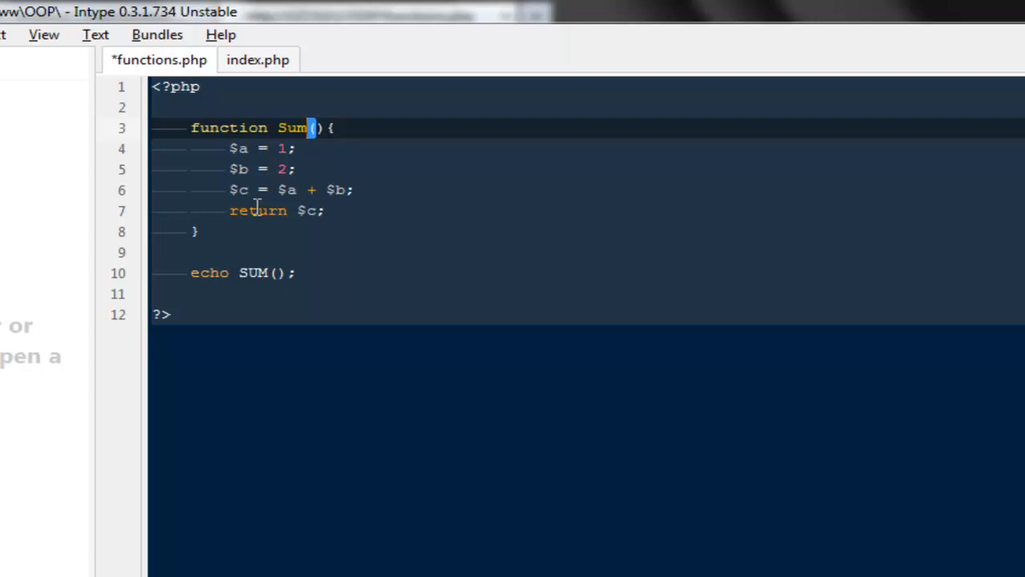
text($B)
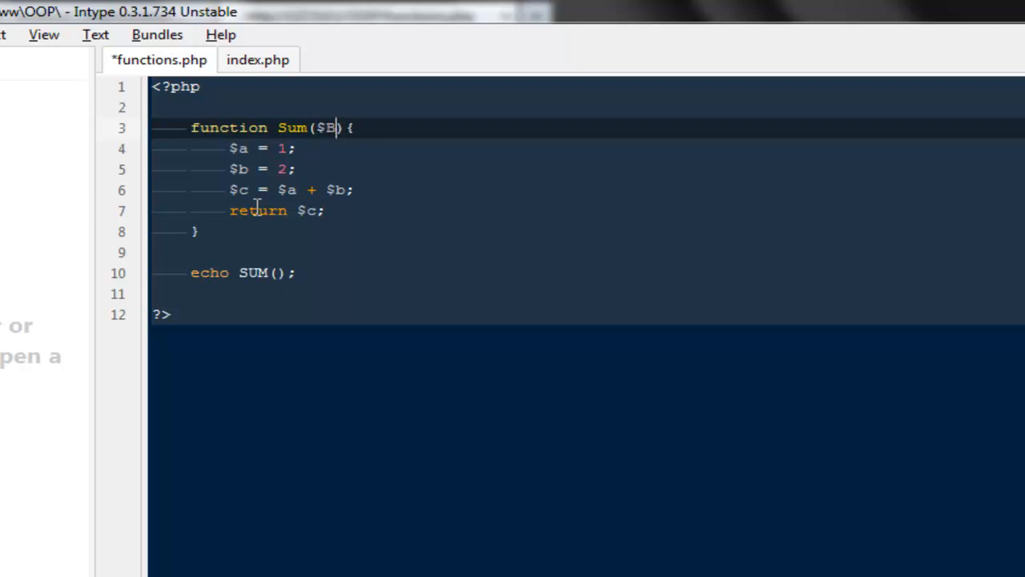
text(var1)
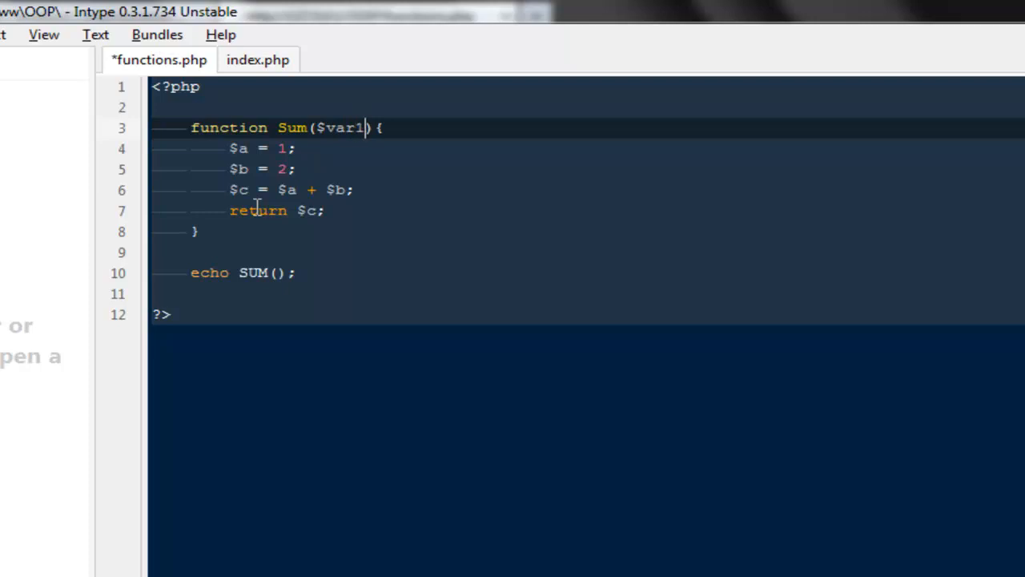
text(,$var2)
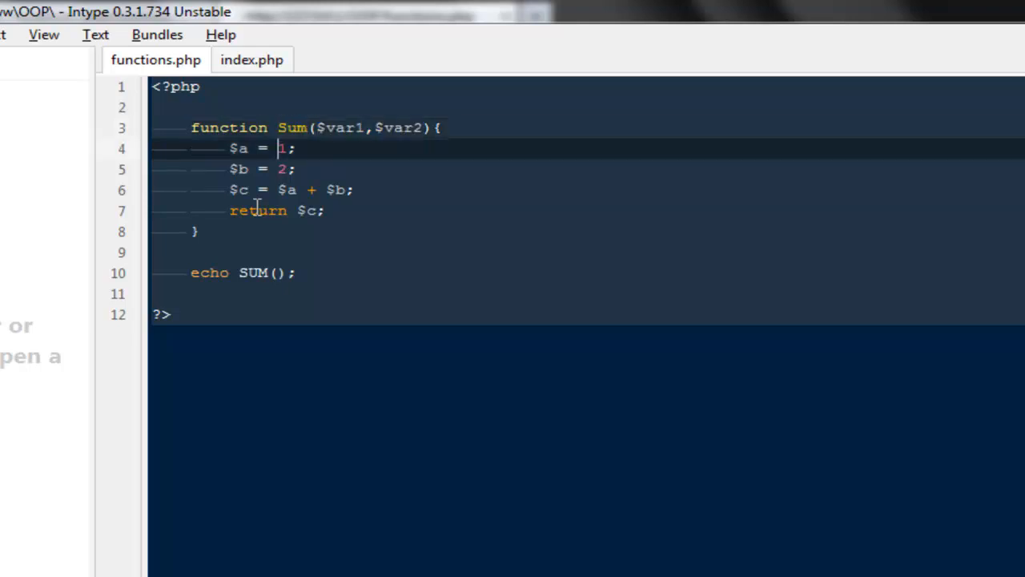
Step: Assign $a = $var1 and $b = $var2 on lines 4–5
text($v)
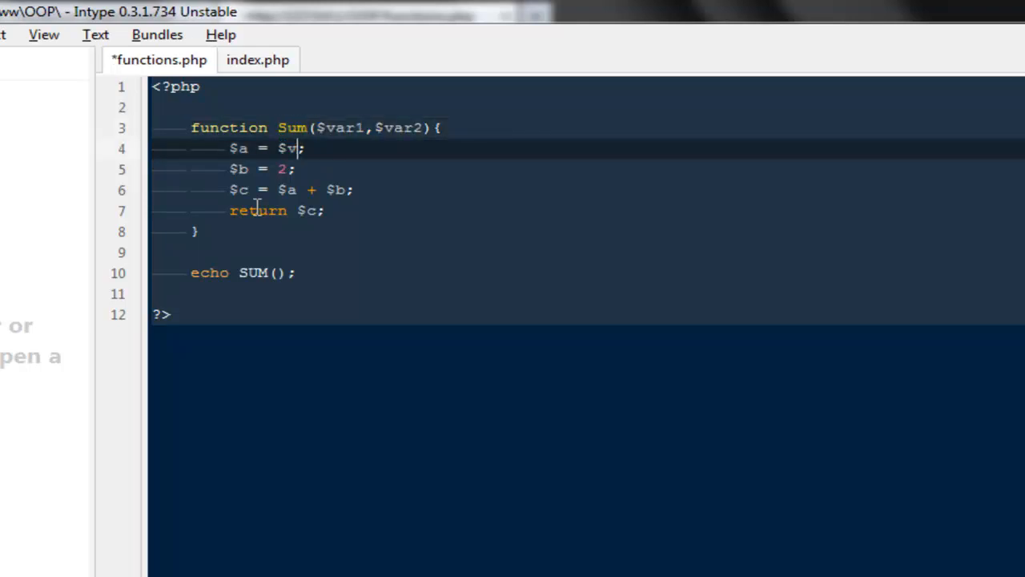
text(ar1)
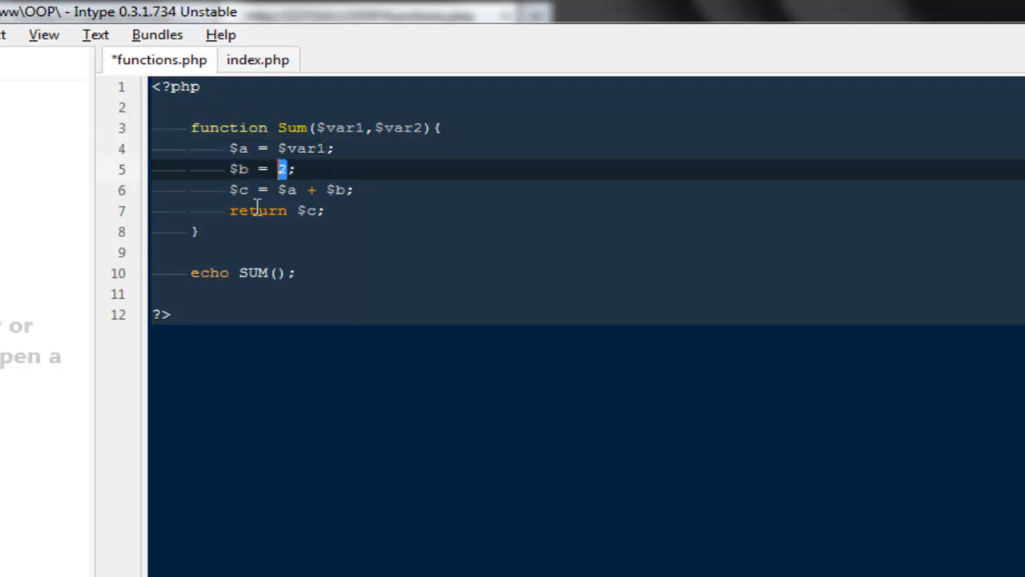
text($var)
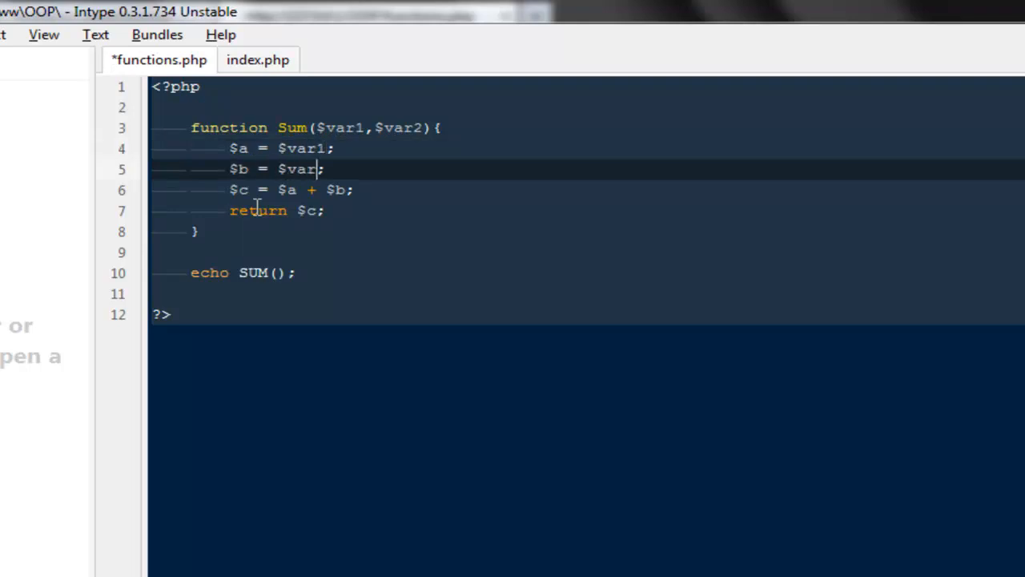
text(2)
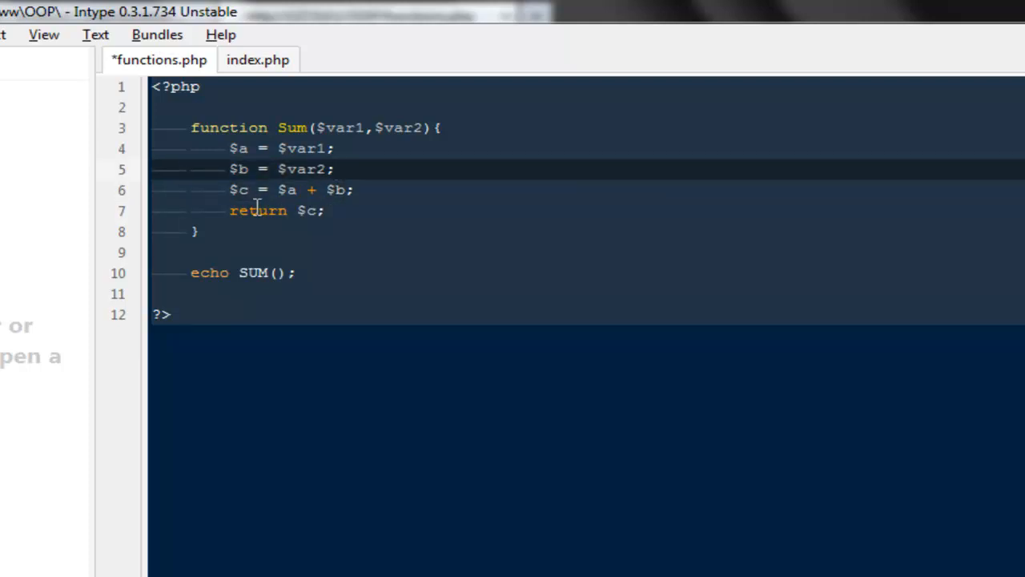
double_click(301, 170)
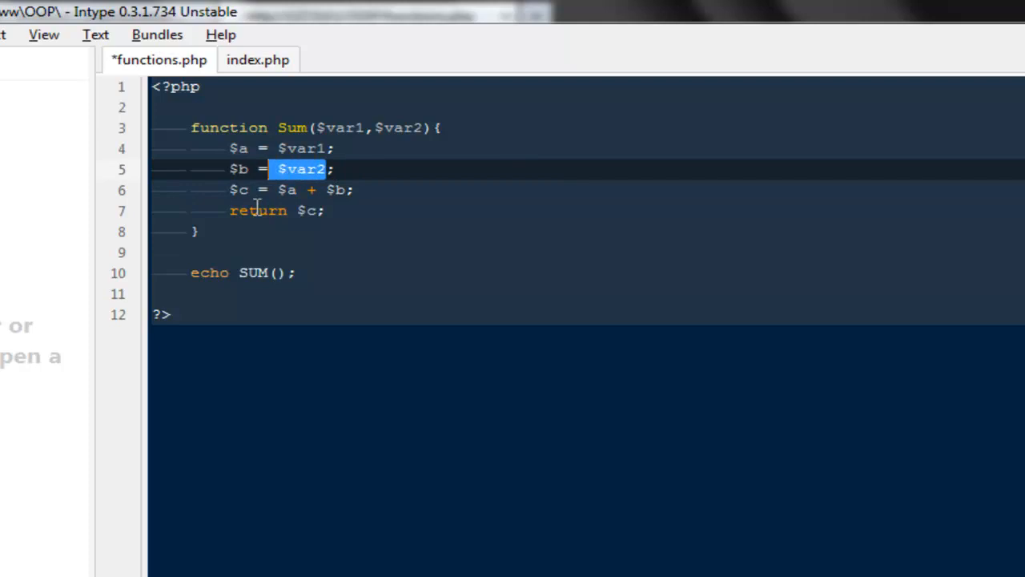
click(279, 209)
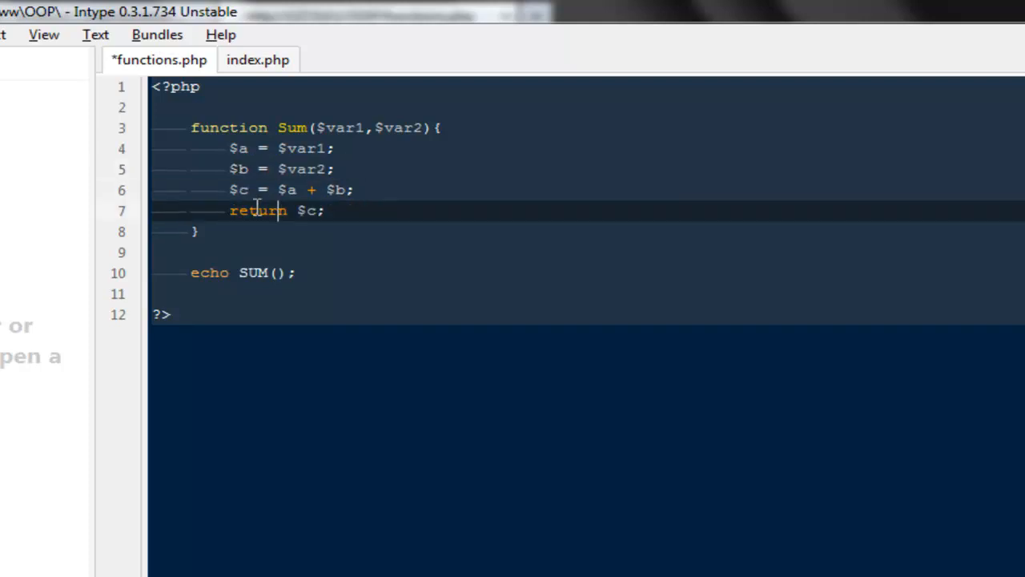
click(275, 273)
text(2,1)
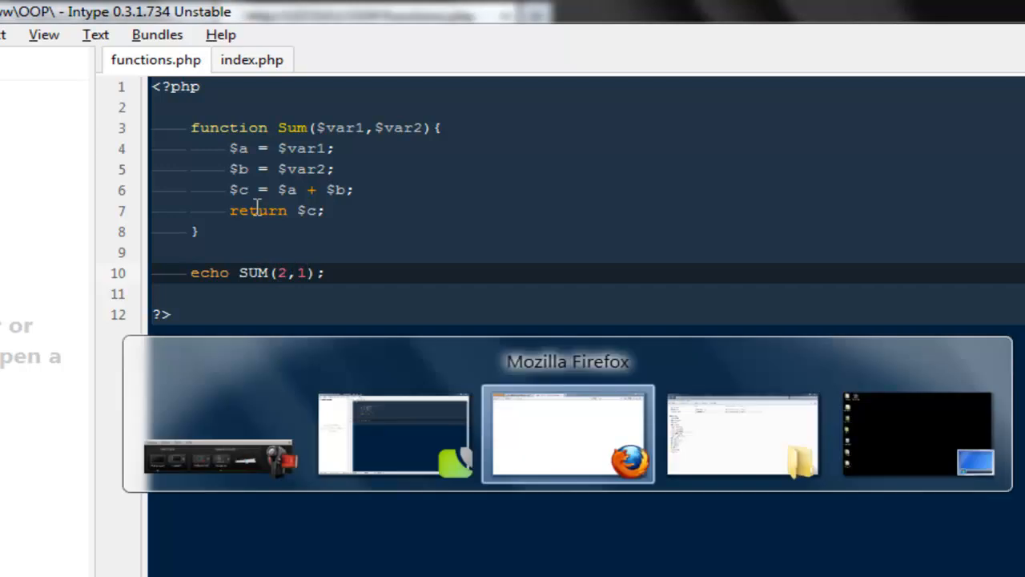
Step: Make the call read echo SUM(2,1);, save, and add a new line after it
click(567, 434)
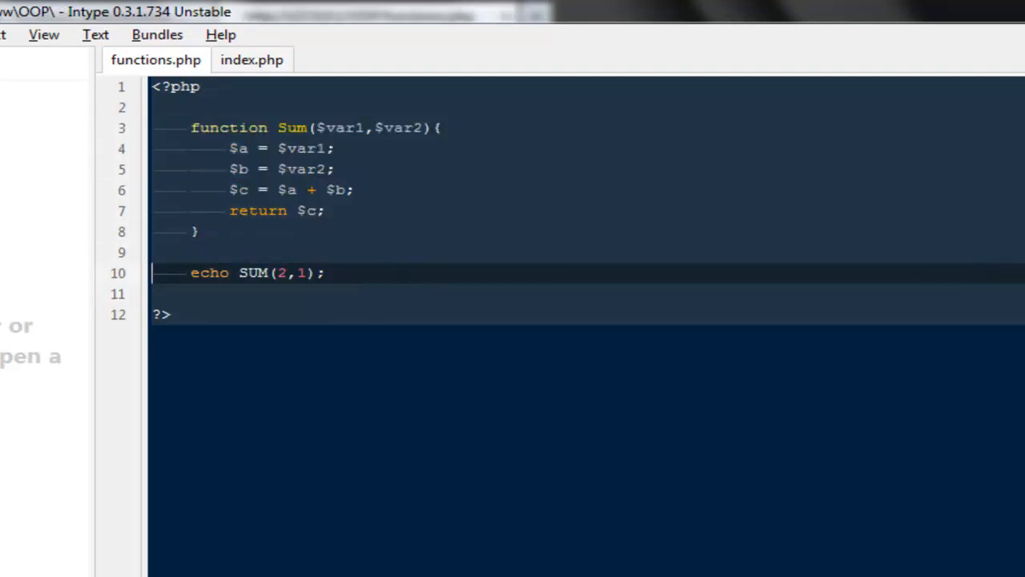
click(323, 272)
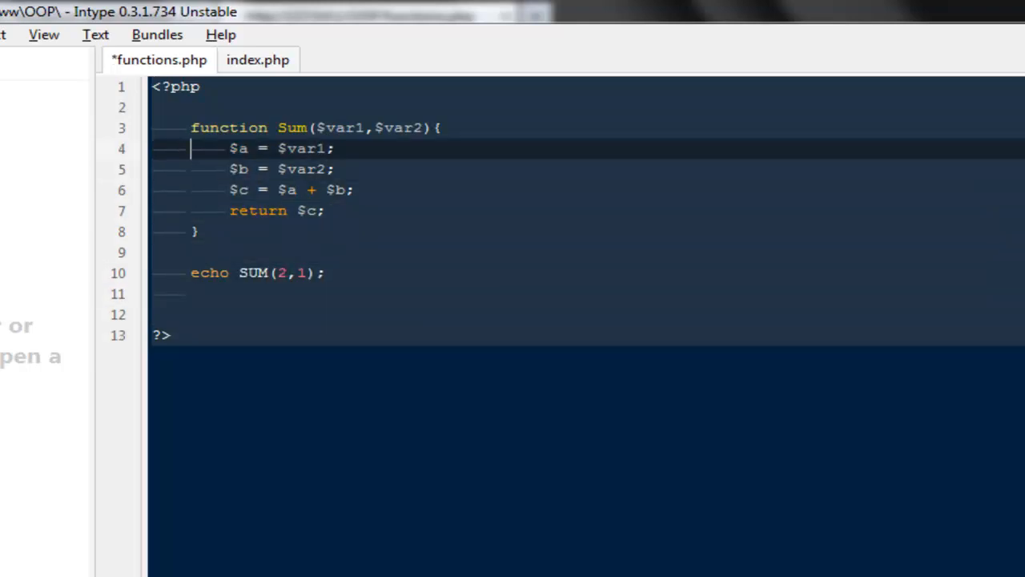
Step: Add a second call echo SUM(10,20); on line 11 under SUM(2,1)
click(190, 273)
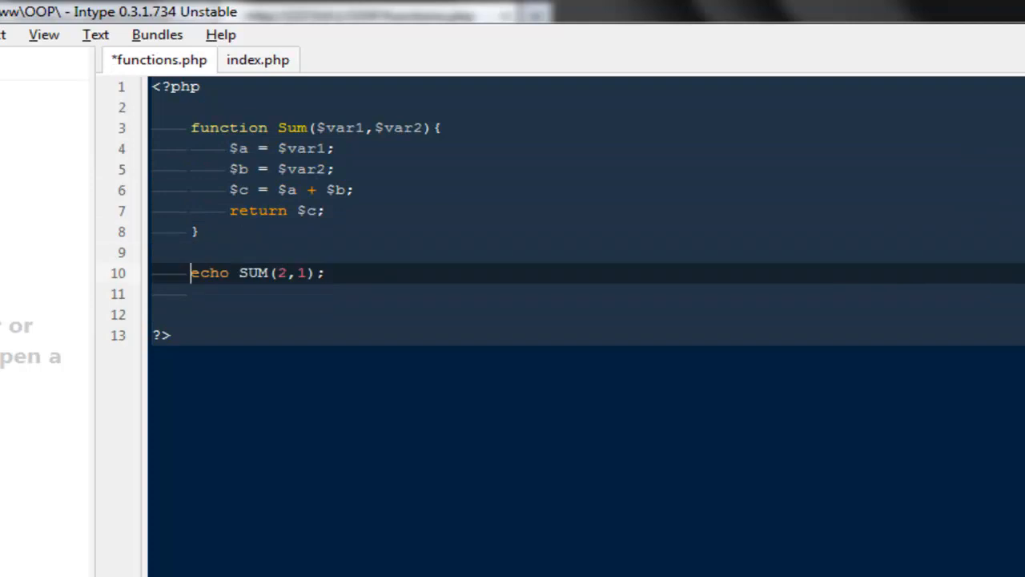
click(231, 210)
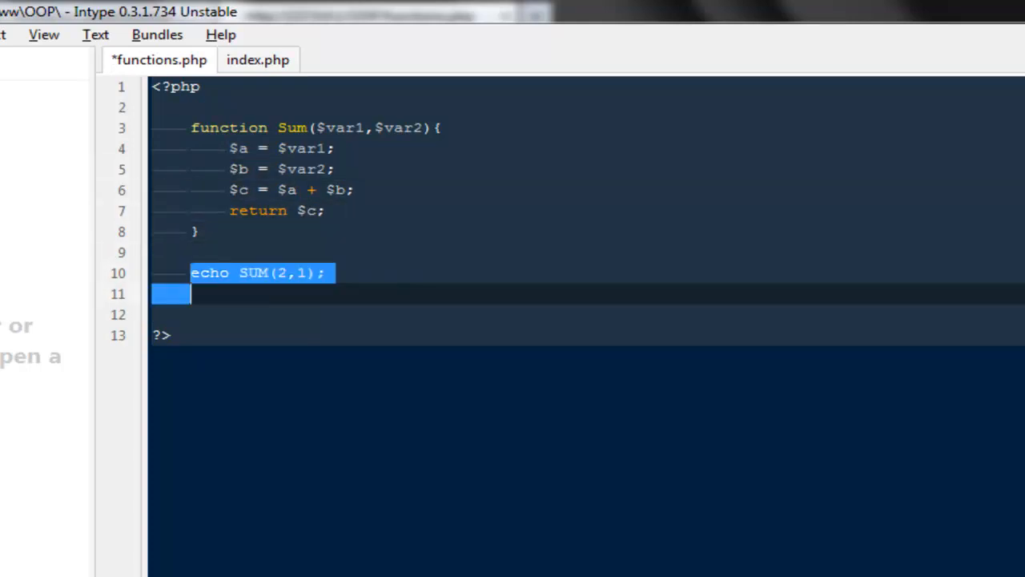
click(192, 295)
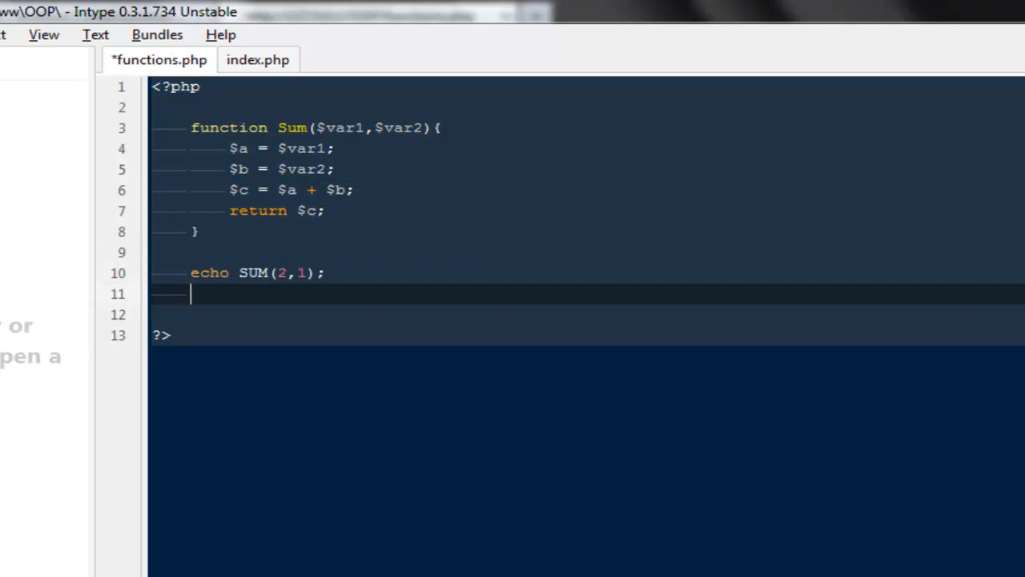
text(echo SY)
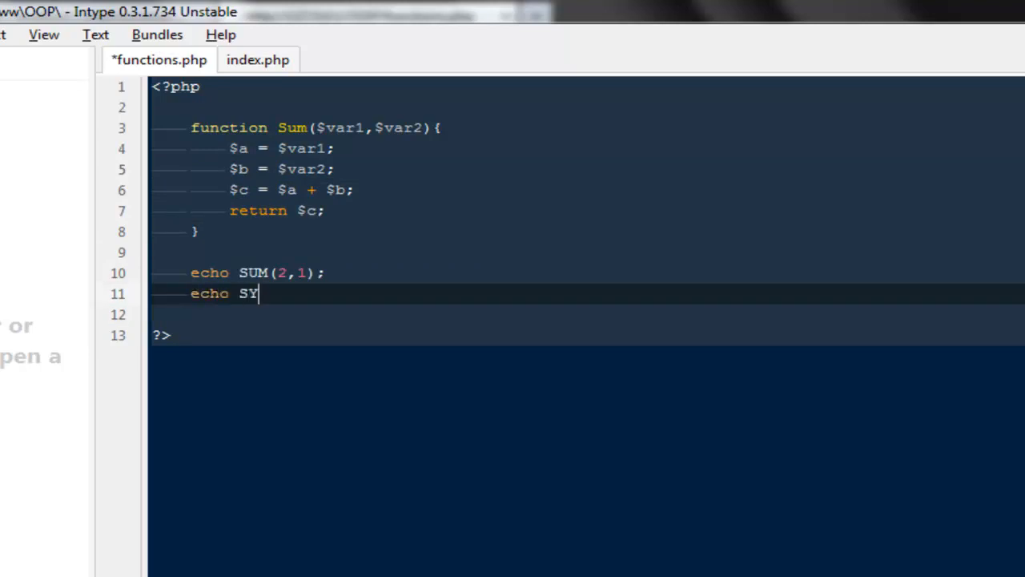
text(UM())
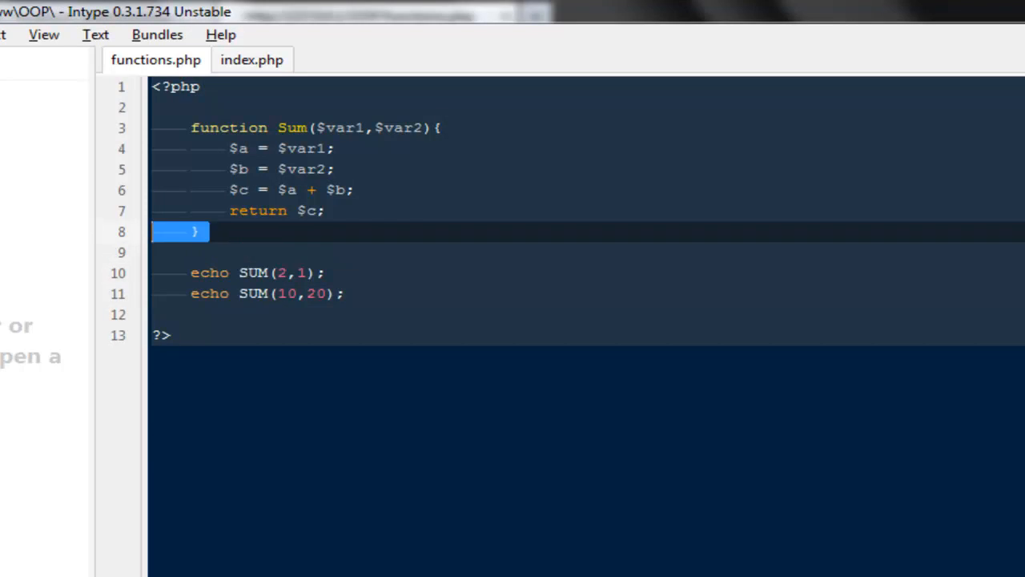
Step: Remove the extra empty line before the closing ?> tag and save
drag(195, 231, 190, 128)
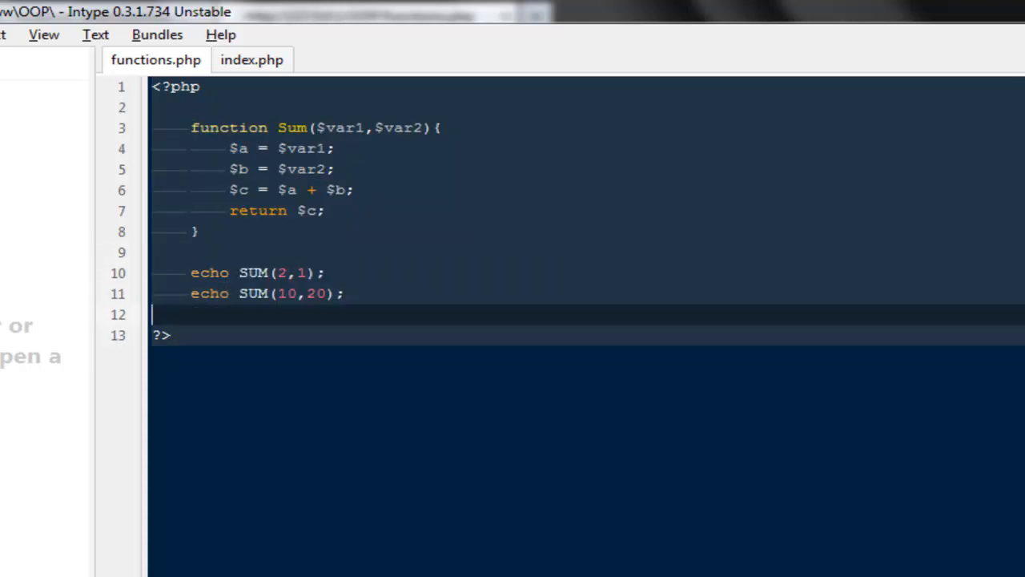
key(Backspace)
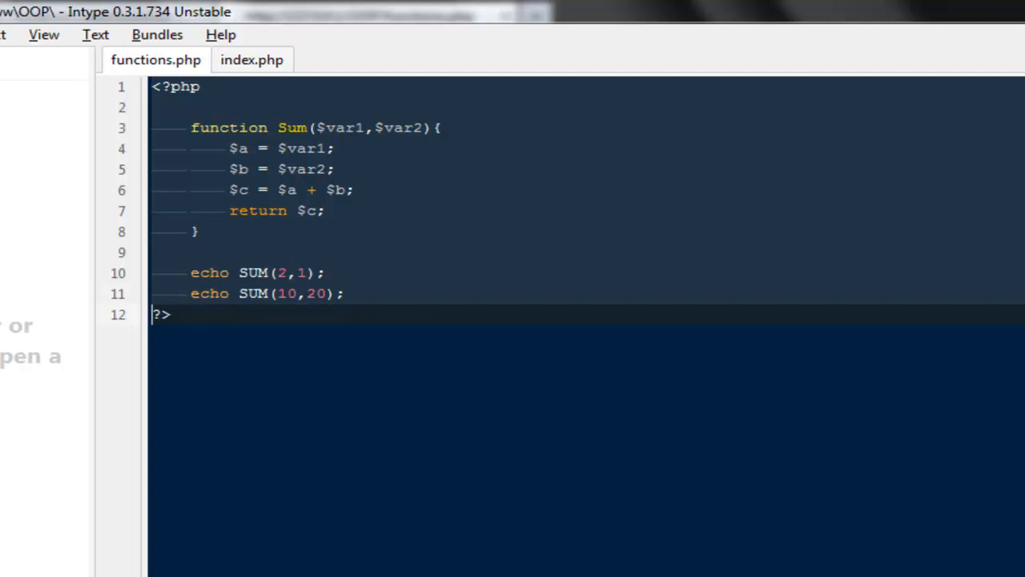